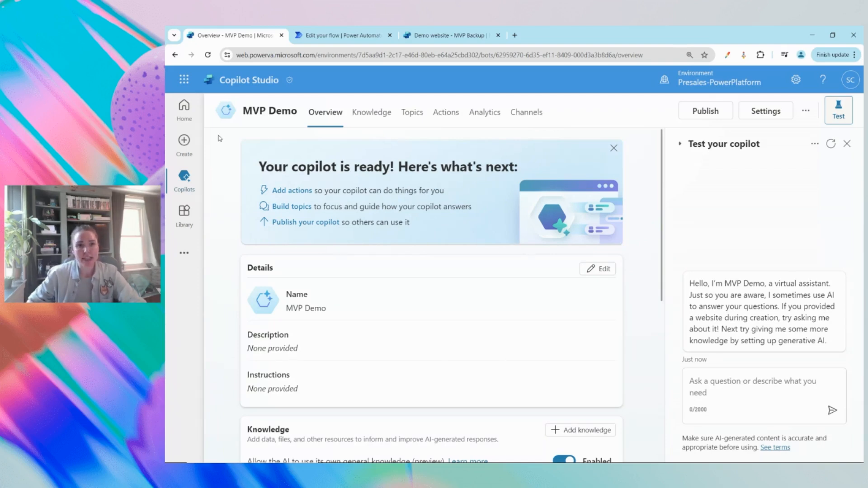
mouse_move(184, 141)
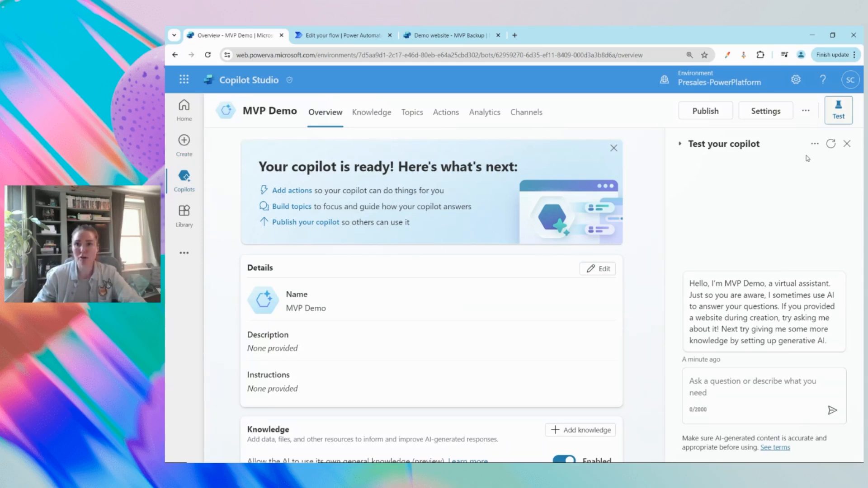
- Set MVP Demo's security authentication to No authentication and save the change
left_click(766, 110)
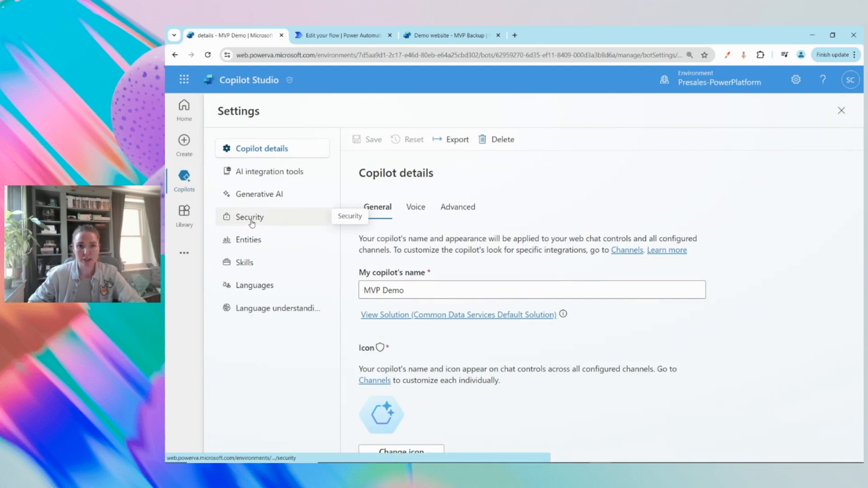
left_click(249, 216)
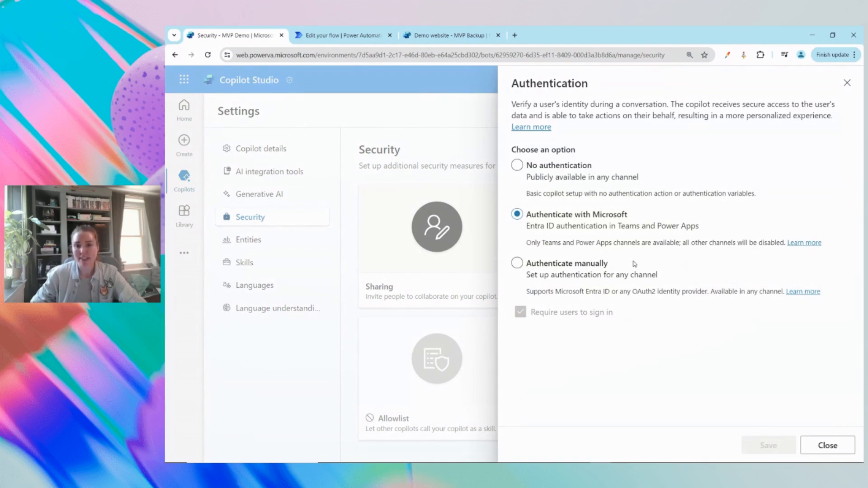
mouse_move(525, 183)
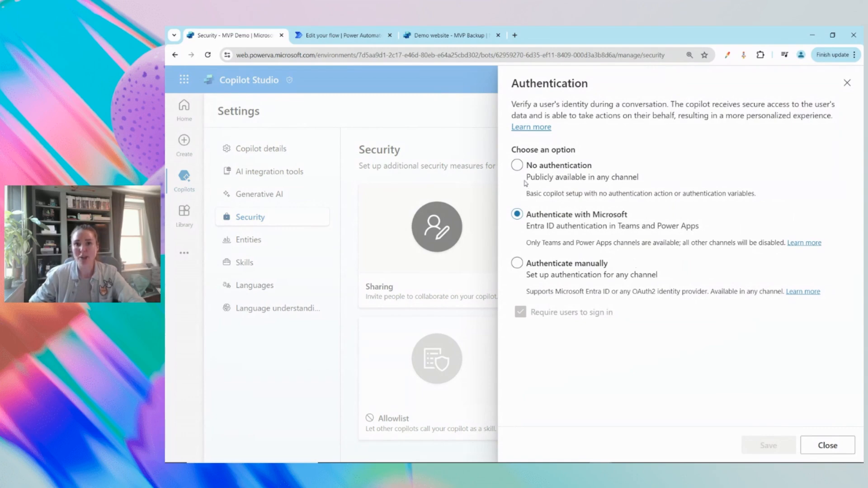
left_click(516, 165)
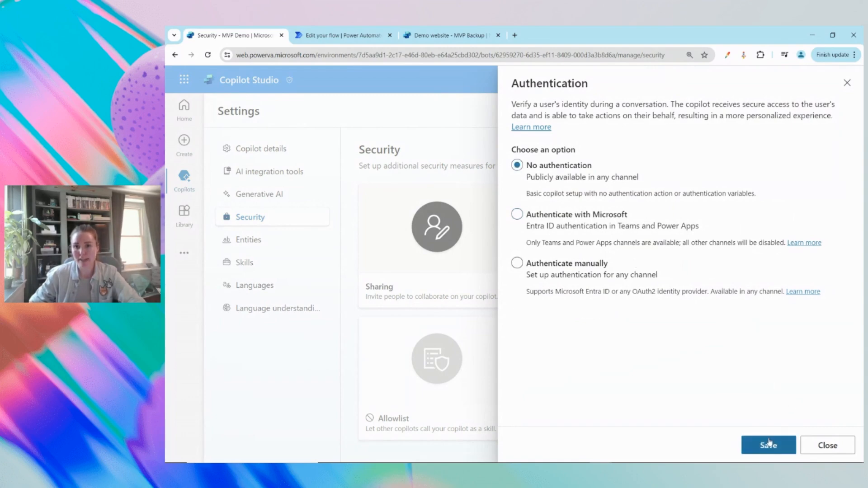
left_click(767, 445)
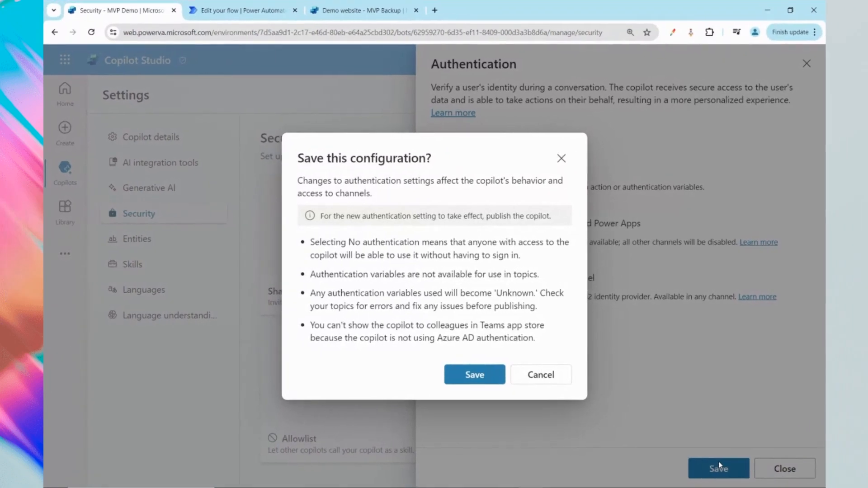
mouse_move(655, 440)
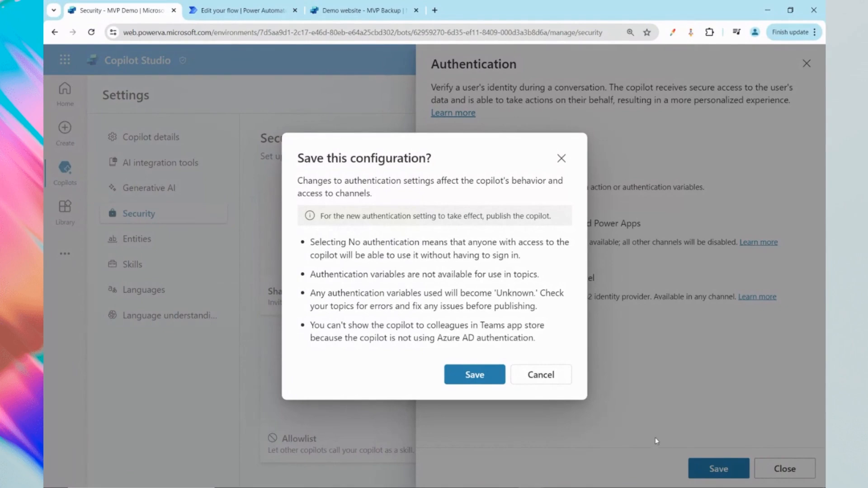
left_click(473, 374)
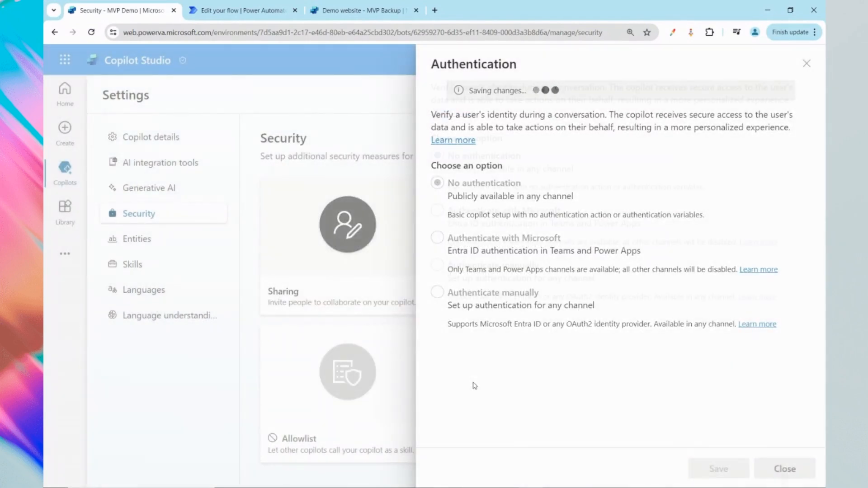
left_click(783, 469)
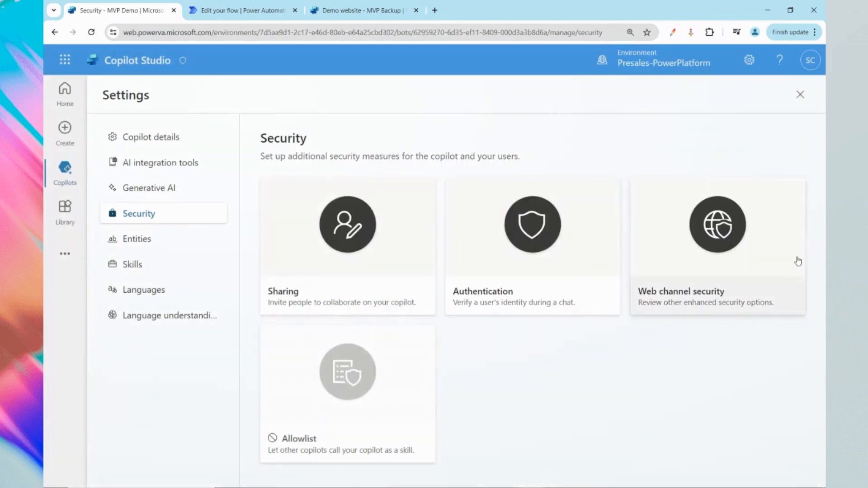
left_click(799, 94)
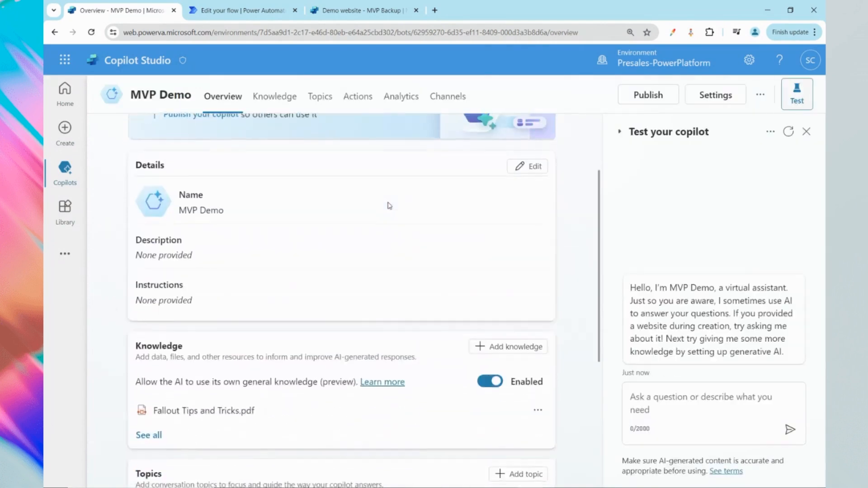
scroll("down", 3)
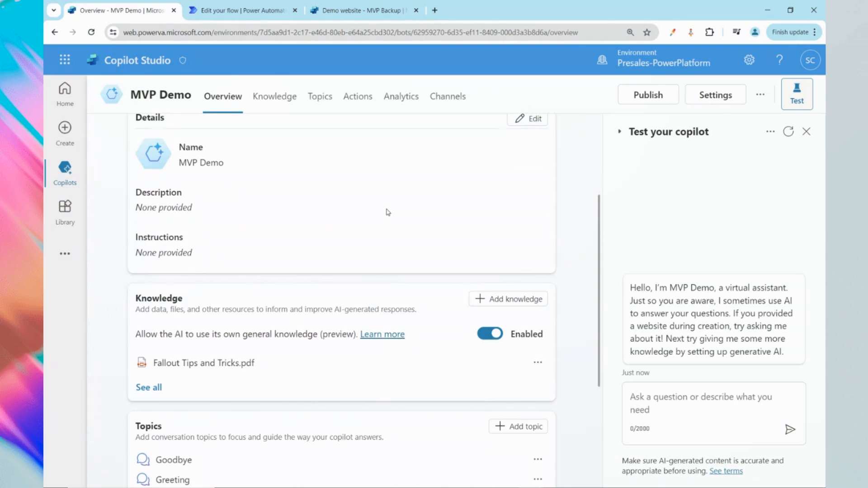
mouse_move(472, 300)
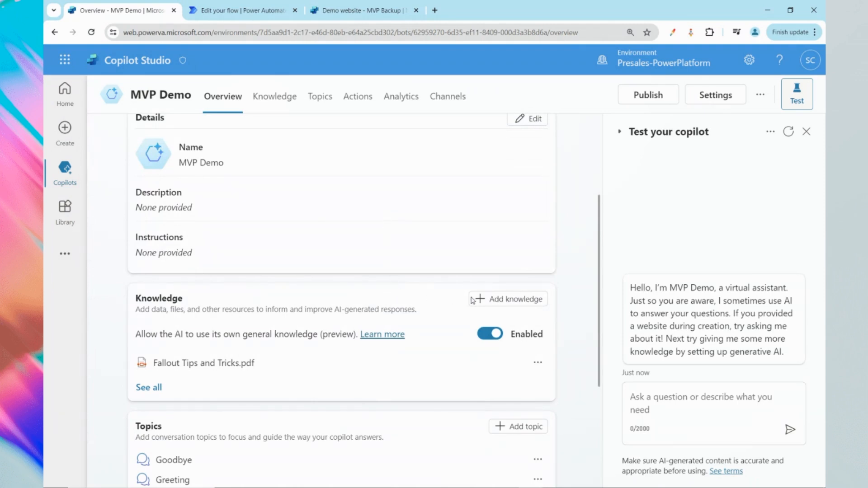
left_click(506, 299)
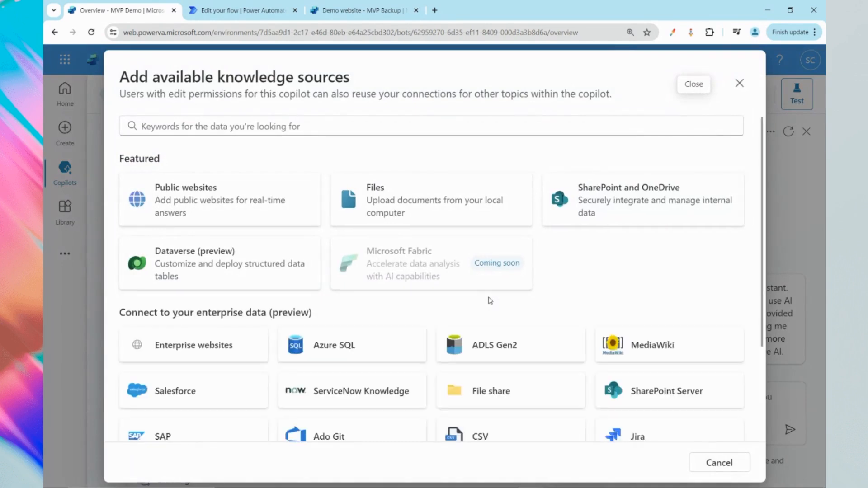
mouse_move(638, 269)
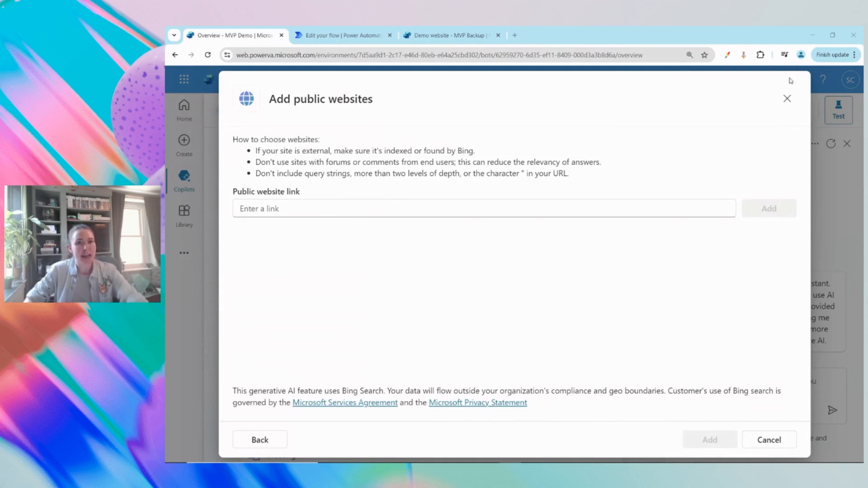
left_click(388, 208)
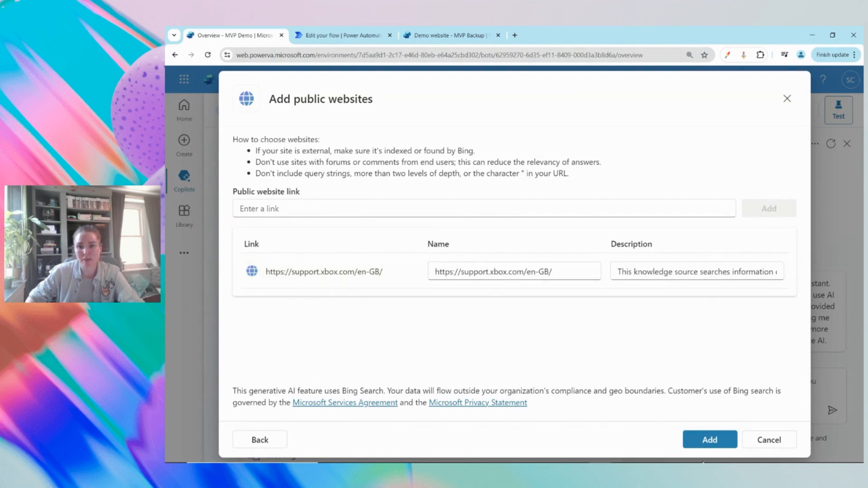
left_click(709, 439)
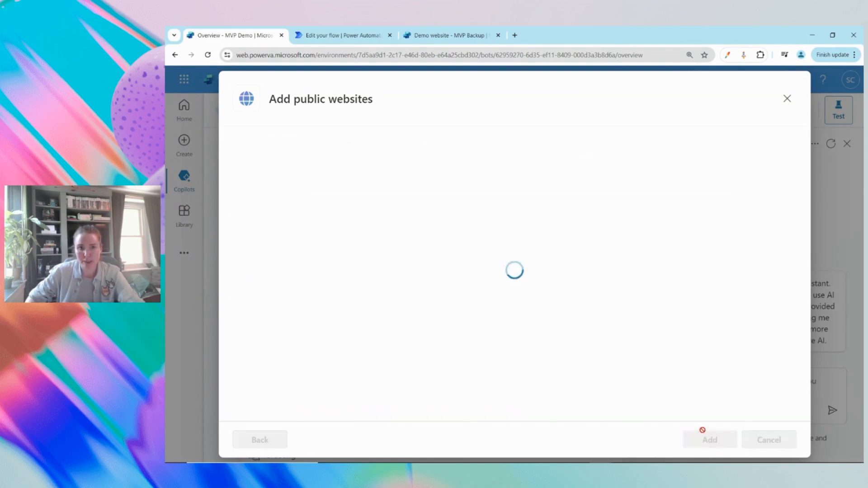
mouse_move(674, 313)
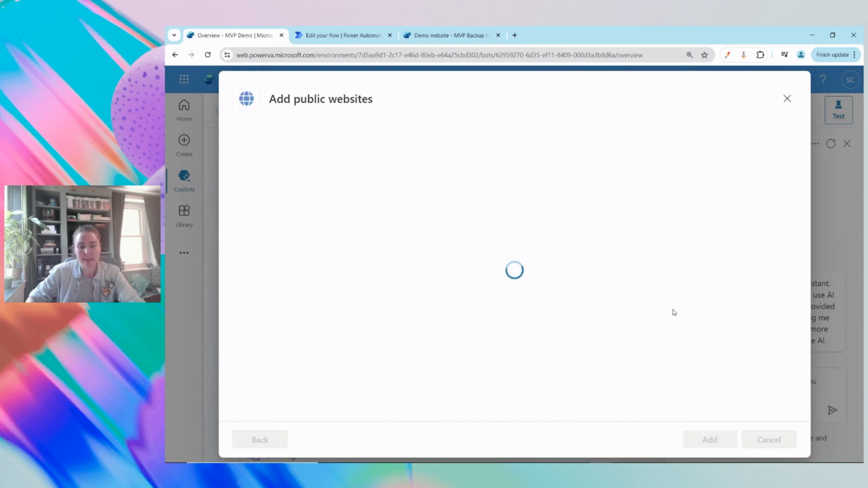
mouse_move(675, 299)
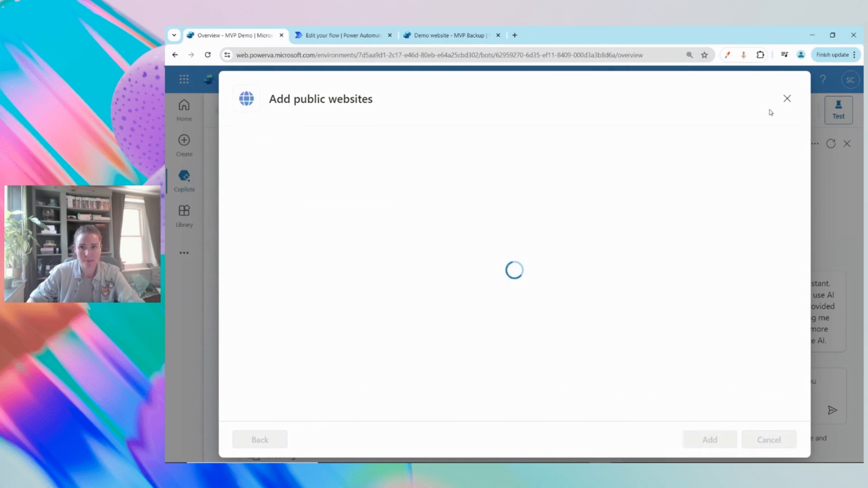
left_click(785, 99)
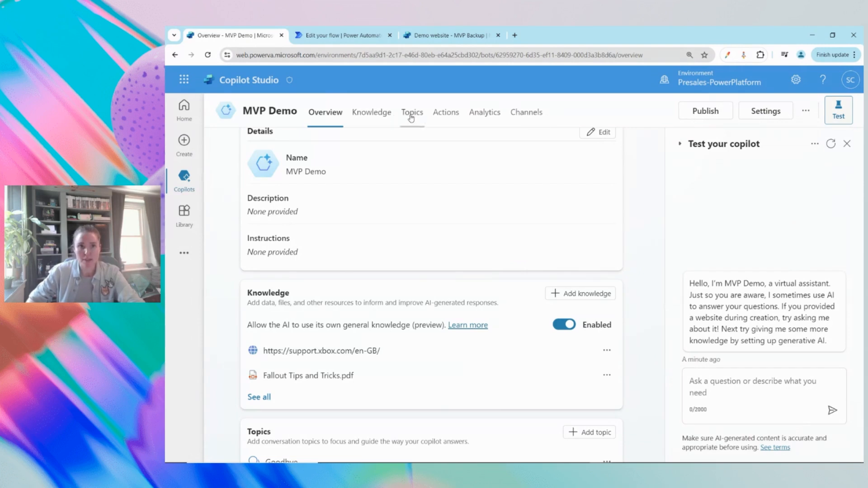
- Open the Conversational boosting system topic and its Create generative answers options
left_click(412, 112)
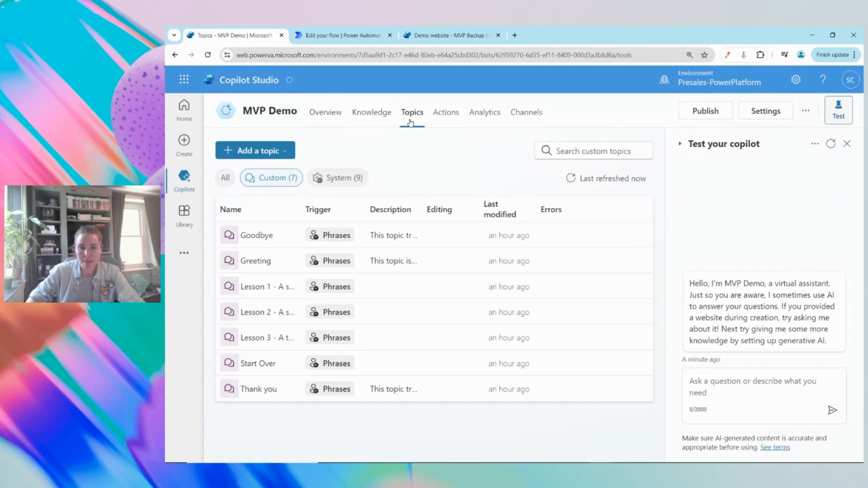
left_click(337, 177)
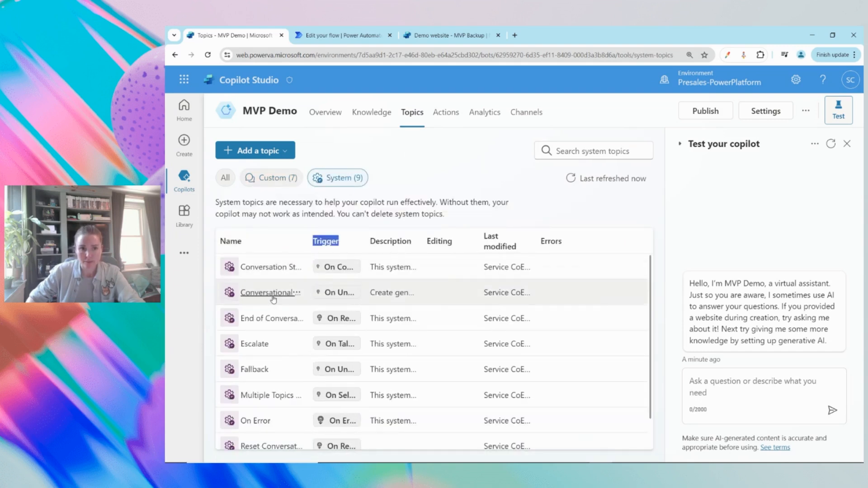
left_click(271, 292)
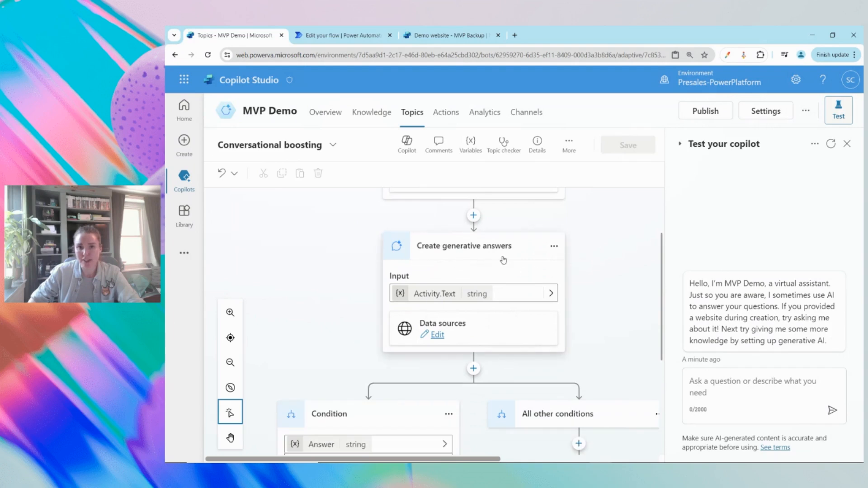
mouse_move(542, 253)
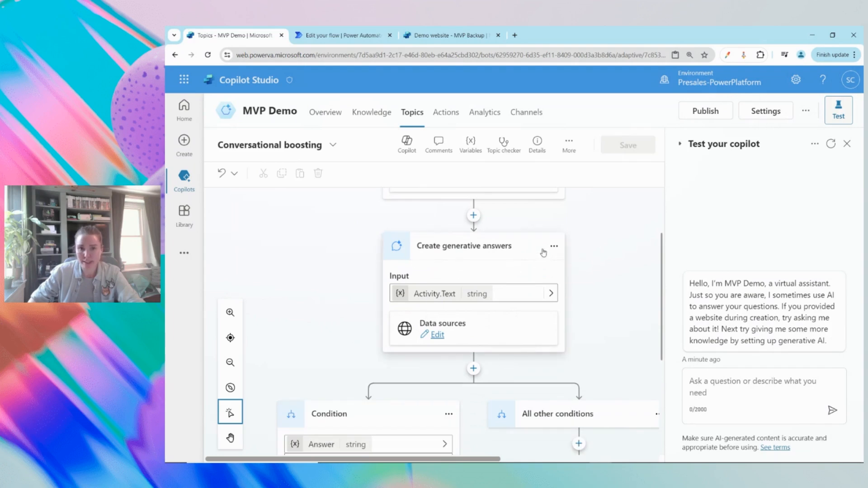
left_click(553, 245)
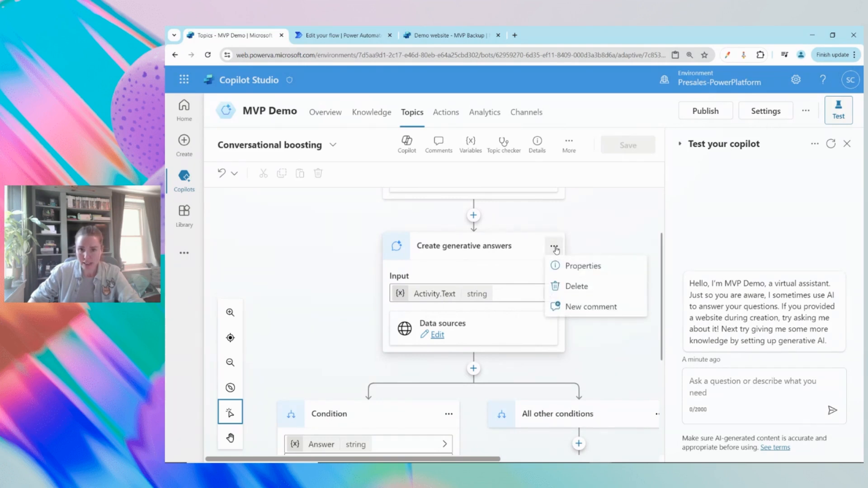
- Set the answers prompt to 'Summarise response in 40 words or less and speak like a pirate' and save
left_click(581, 266)
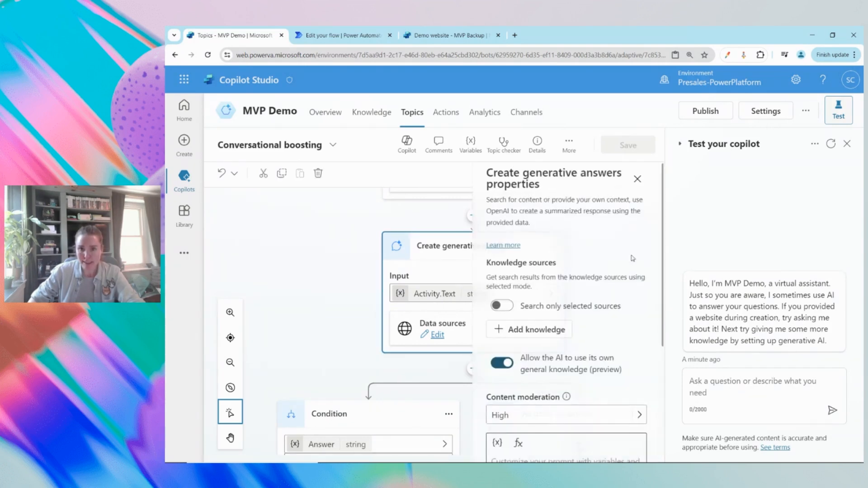
scroll("down", 3)
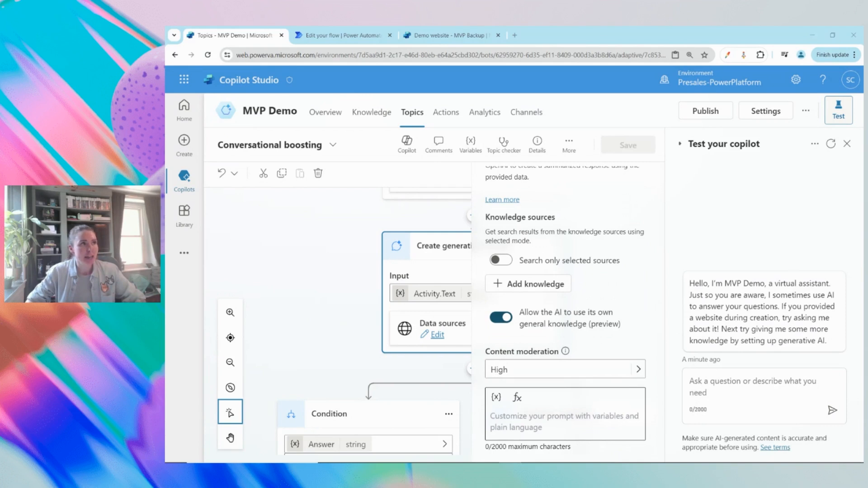
mouse_move(603, 384)
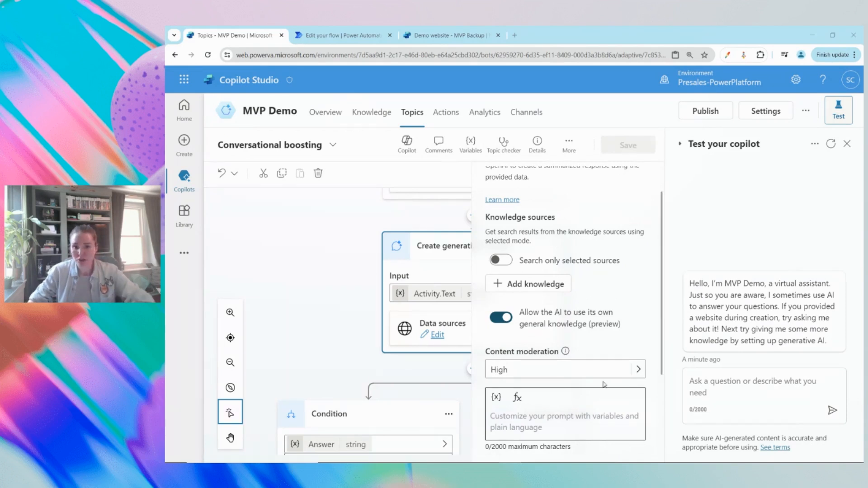
type("Summarise response in 40 words or less and speak like a pirate")
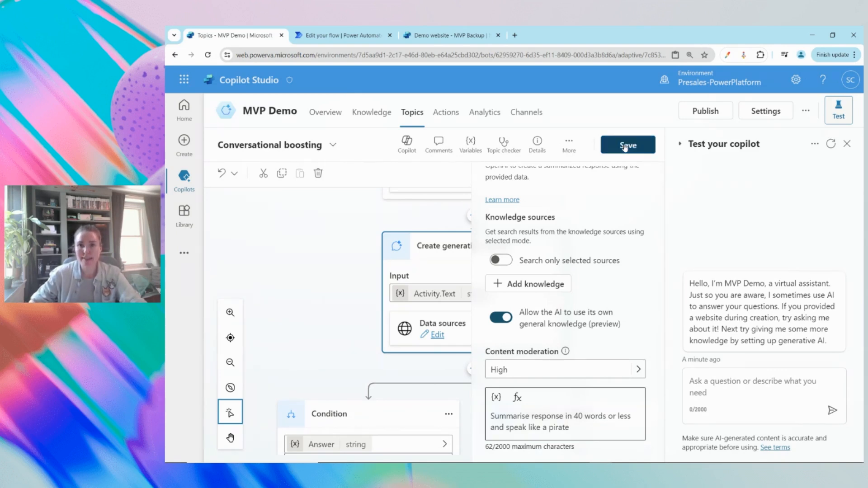
left_click(627, 145)
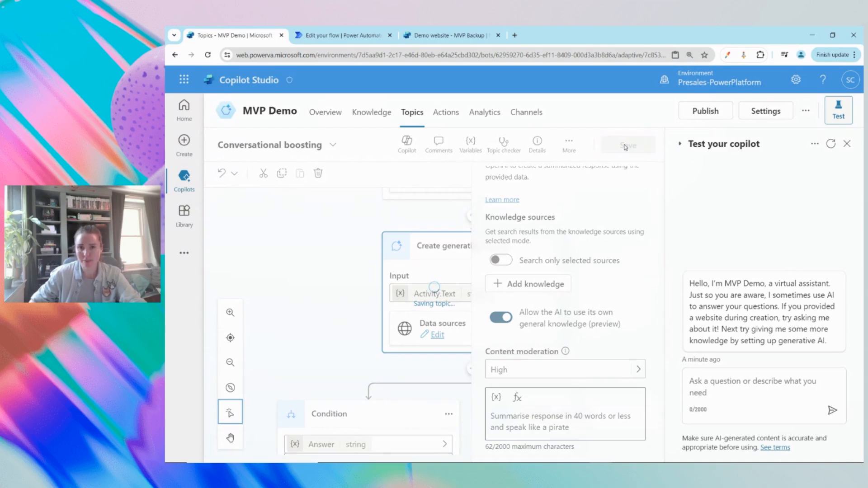
left_click(627, 145)
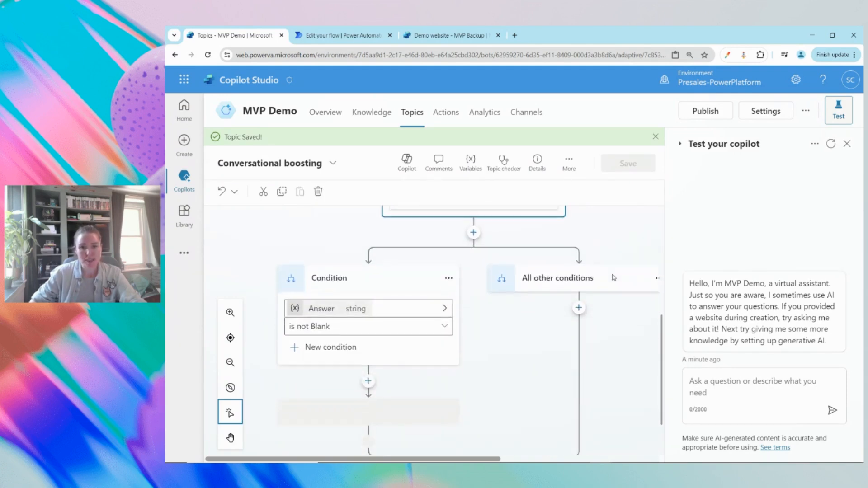
scroll("down", 3)
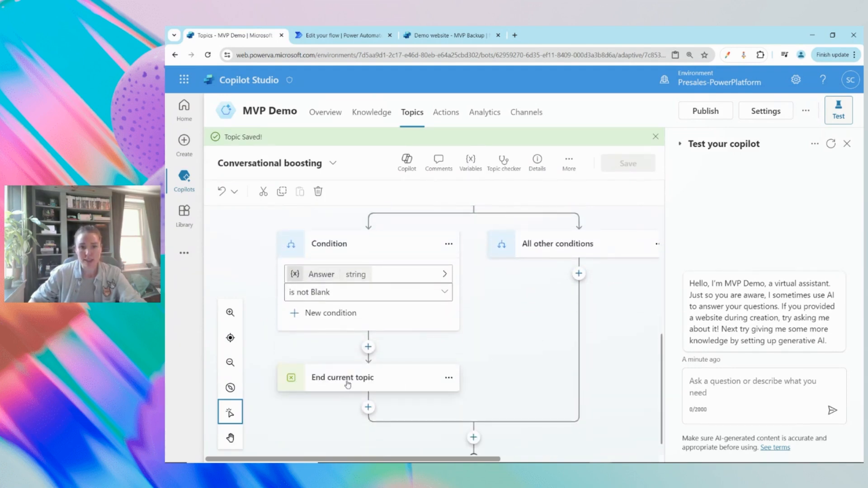
left_click(449, 377)
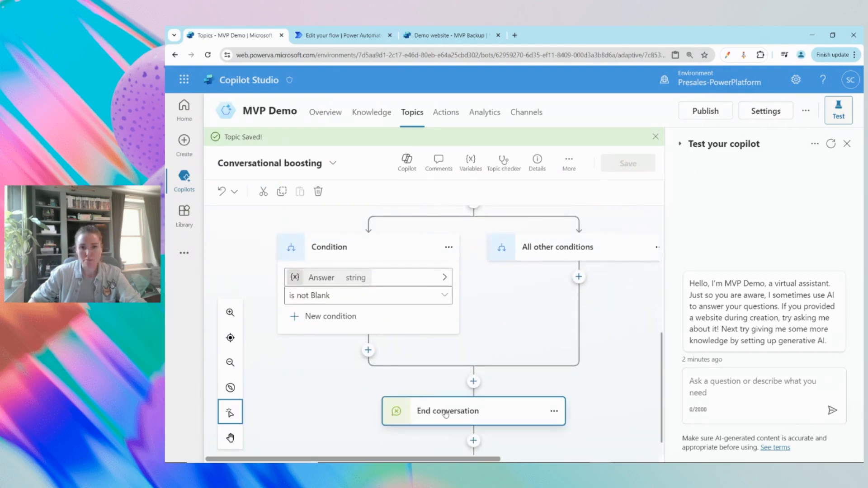
left_click(553, 411)
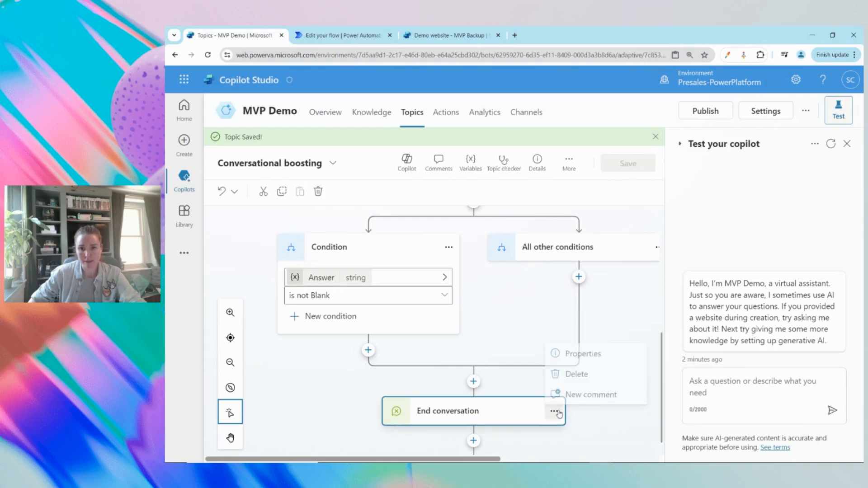
left_click(582, 352)
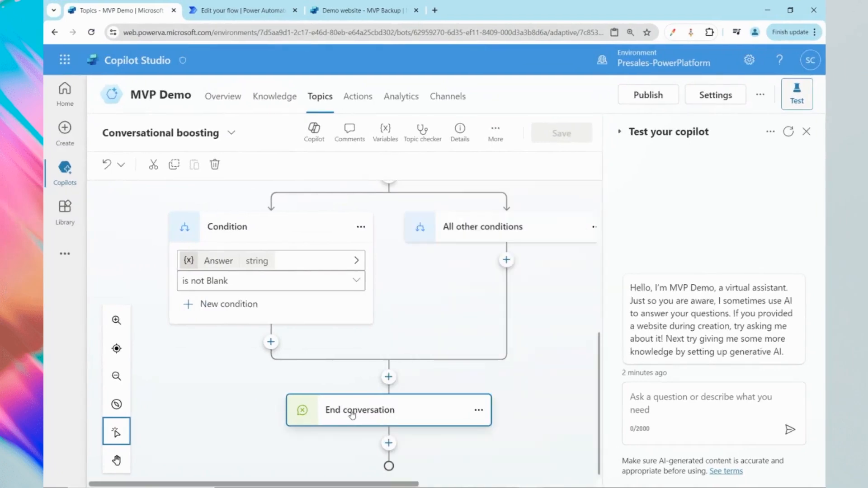
mouse_move(528, 410)
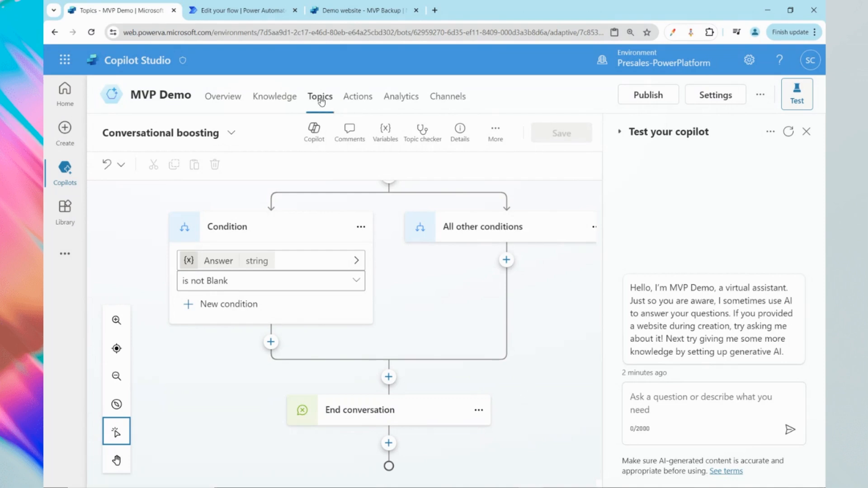
- Open the End of Conversation system topic and follow its redirect to Escalate
left_click(320, 96)
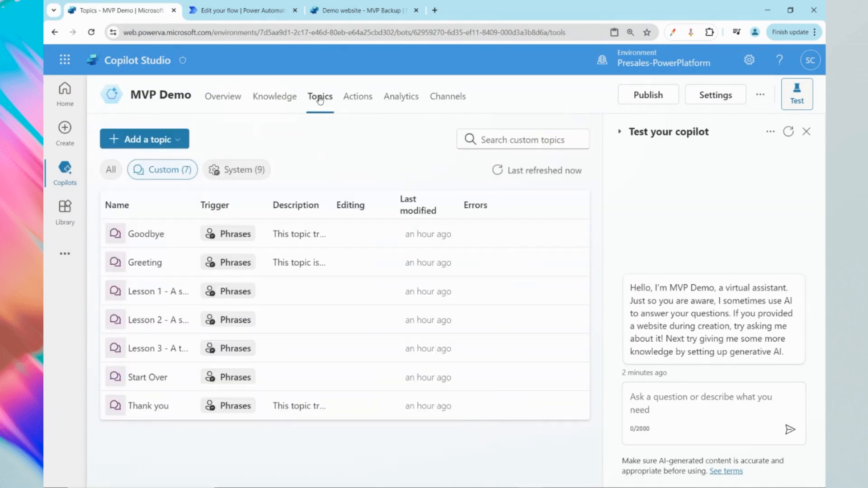
left_click(236, 170)
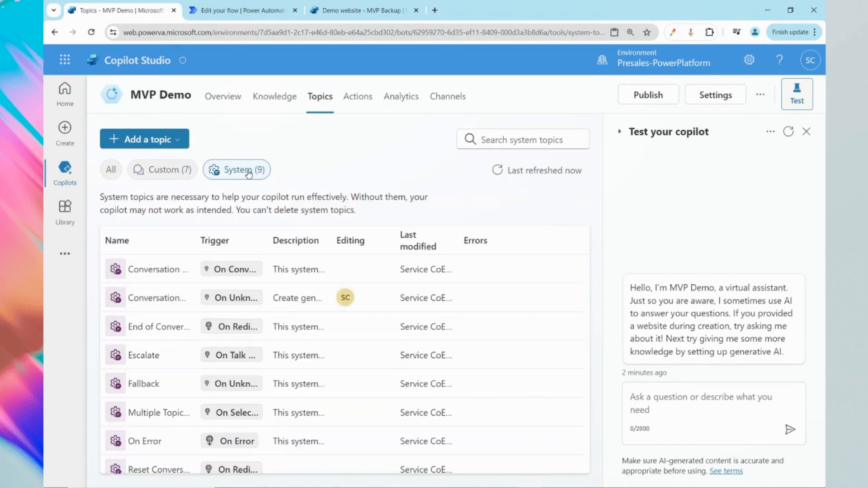
mouse_move(137, 332)
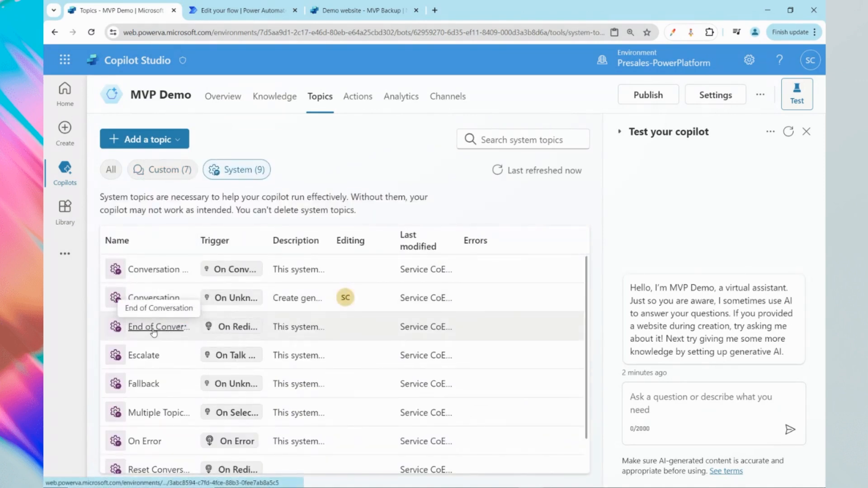
left_click(158, 327)
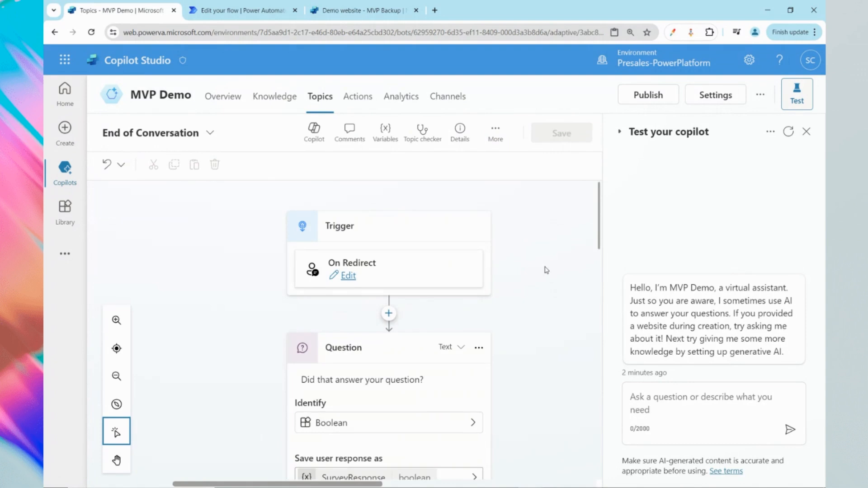
scroll("down", 3)
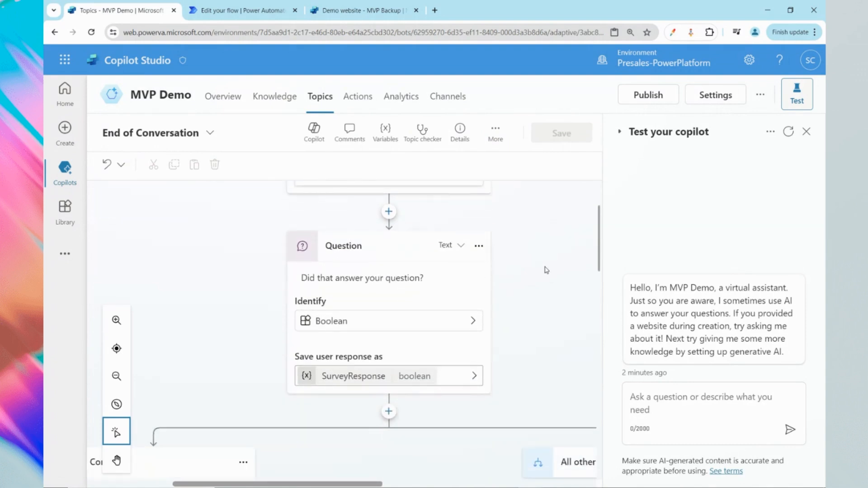
scroll("down", 3)
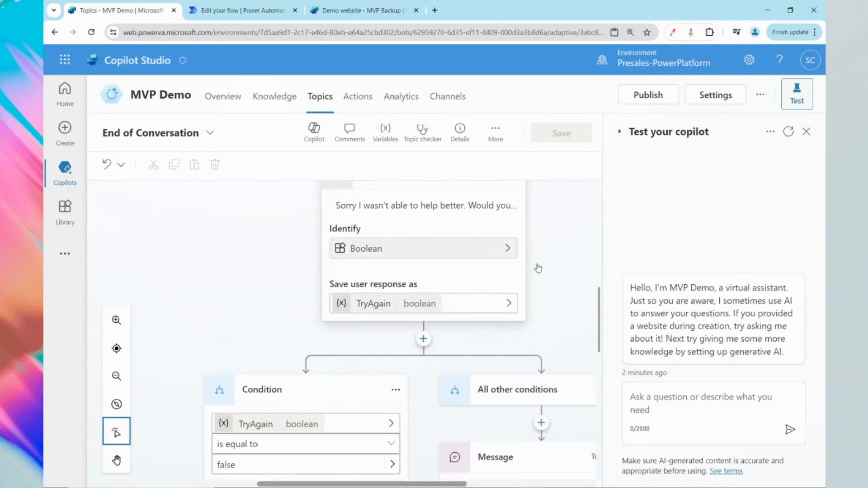
scroll("down", 3)
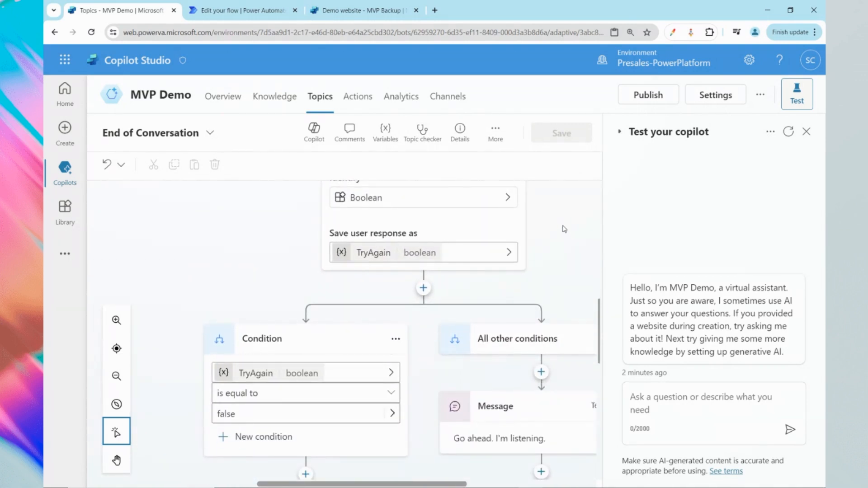
scroll("down", 3)
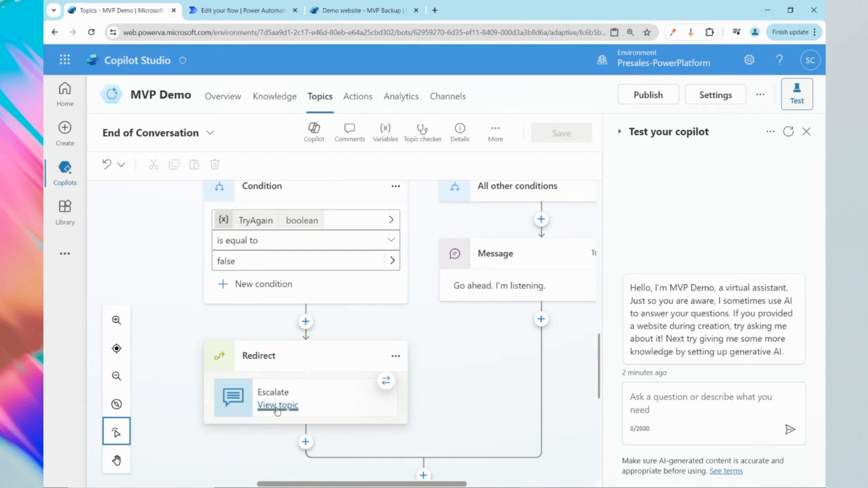
left_click(277, 404)
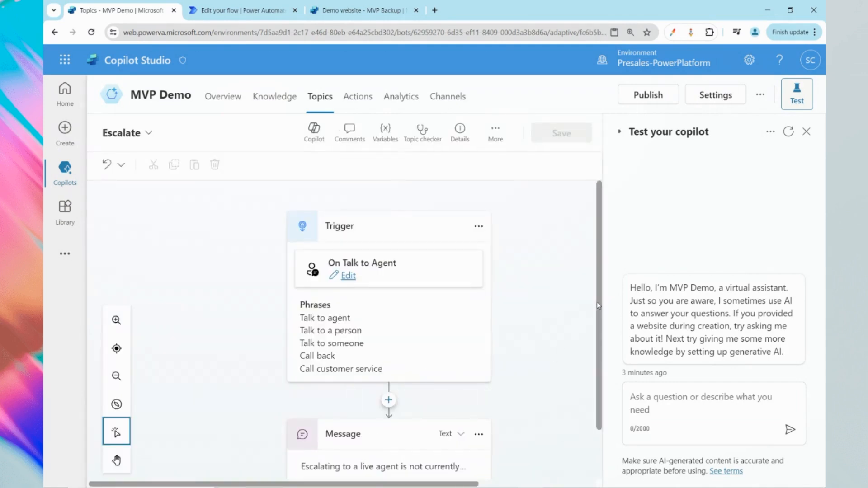
mouse_move(569, 294)
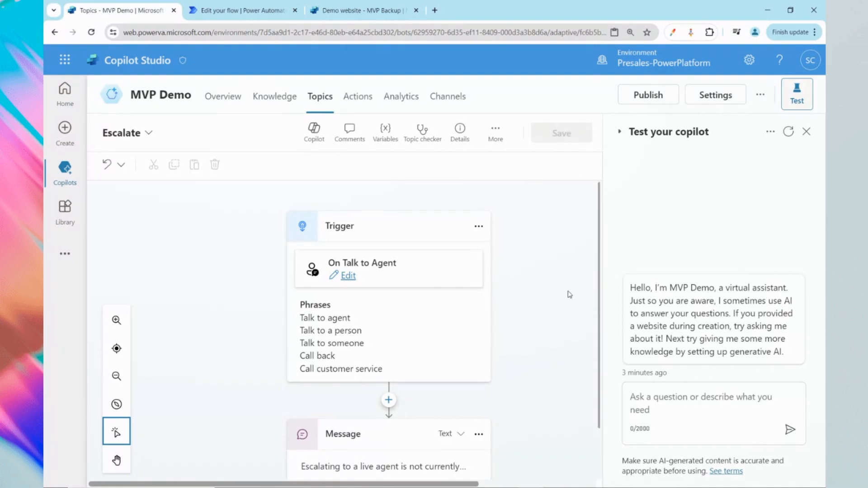
- Open the options for Escalate's live-agent-unavailable message step
scroll("down", 3)
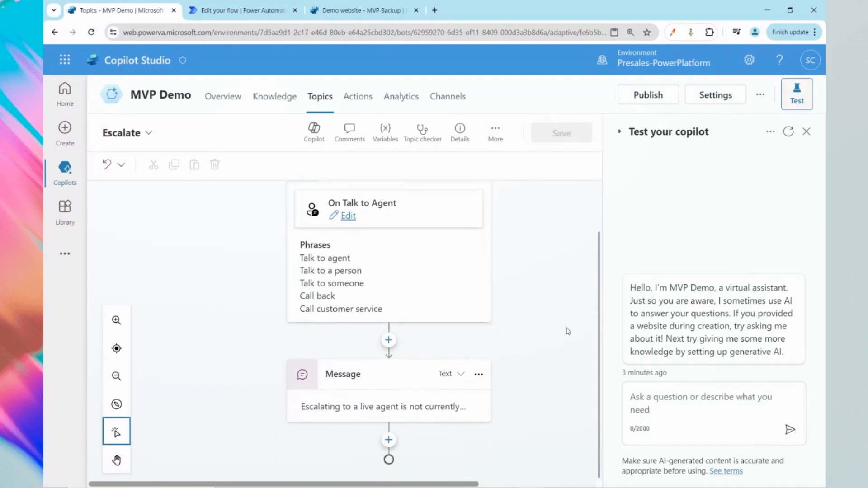
mouse_move(530, 392)
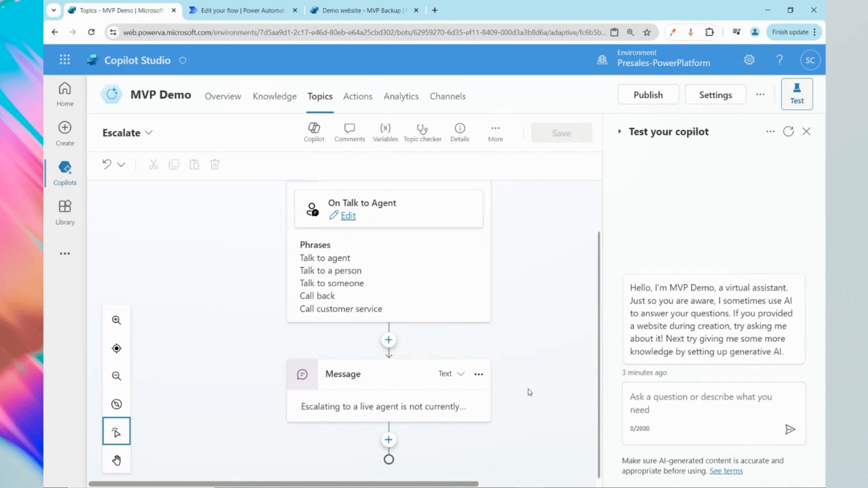
mouse_move(478, 377)
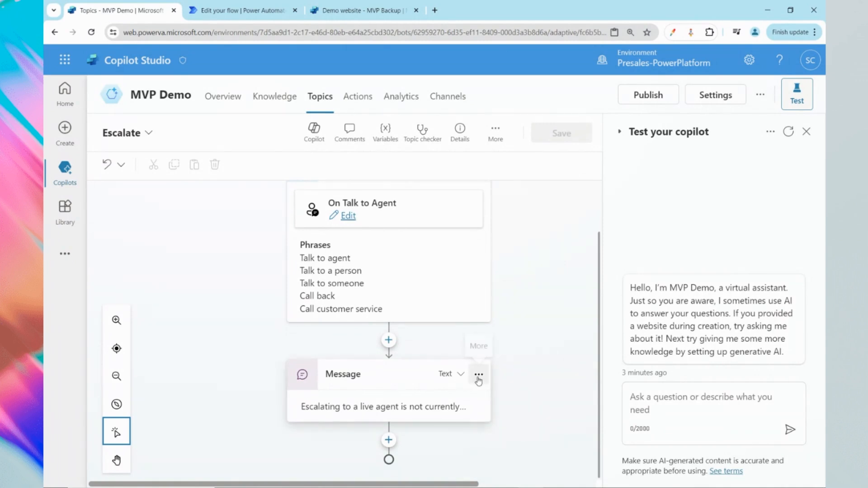
left_click(478, 374)
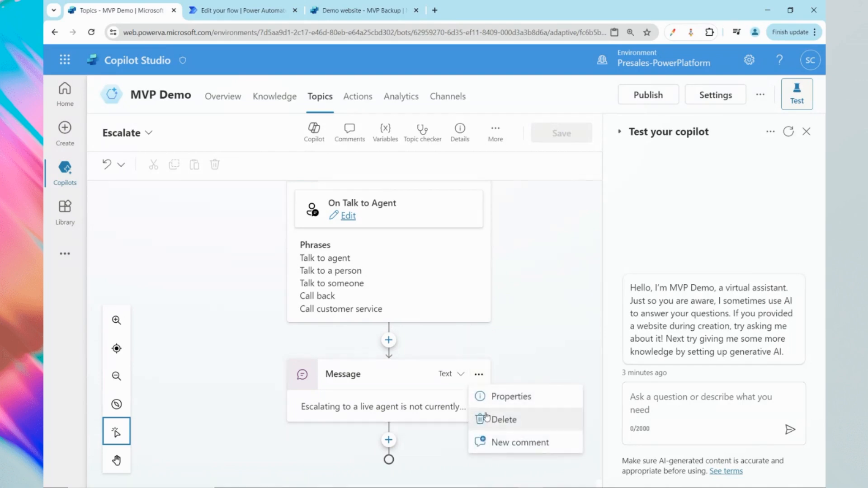
- Swap the live-agent message for an Ask with adaptive card node and save Escalate
left_click(503, 419)
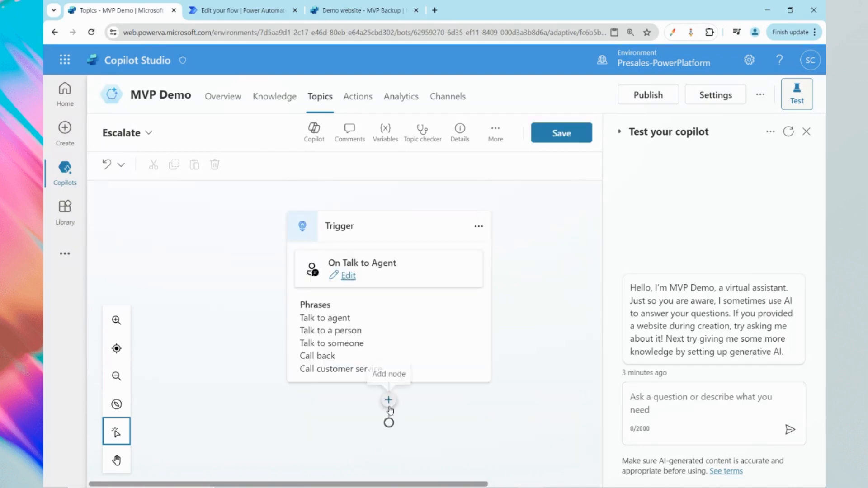
left_click(387, 400)
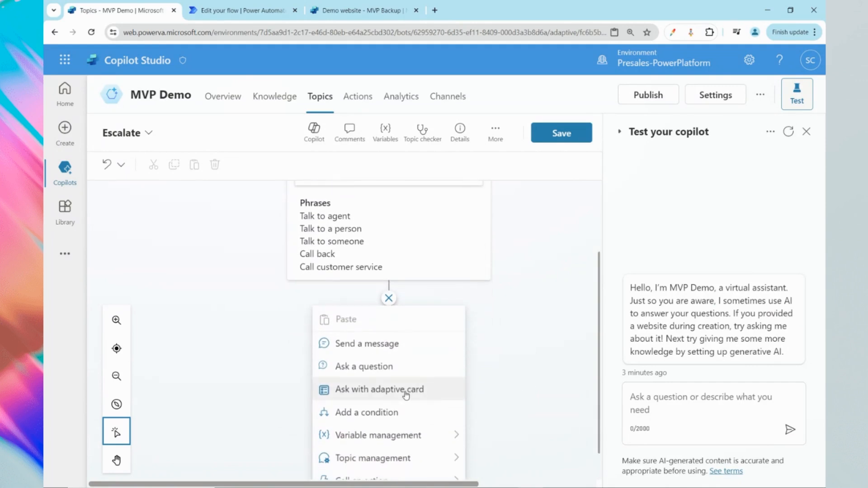
left_click(378, 389)
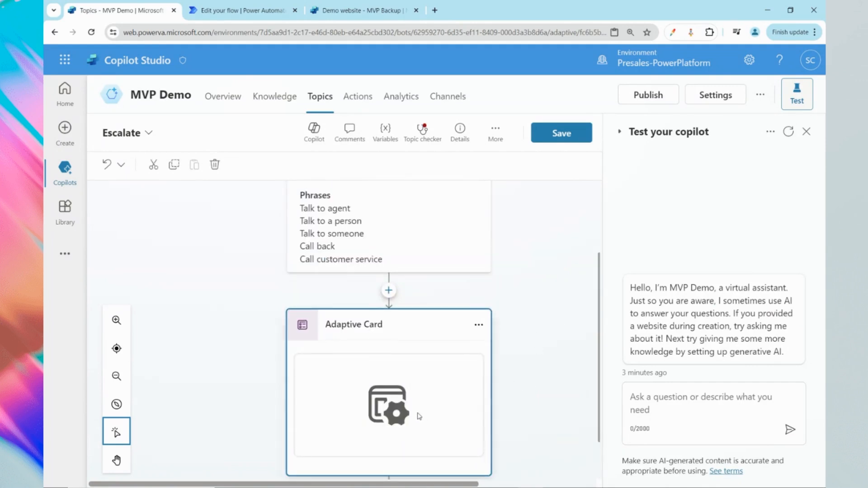
left_click(478, 324)
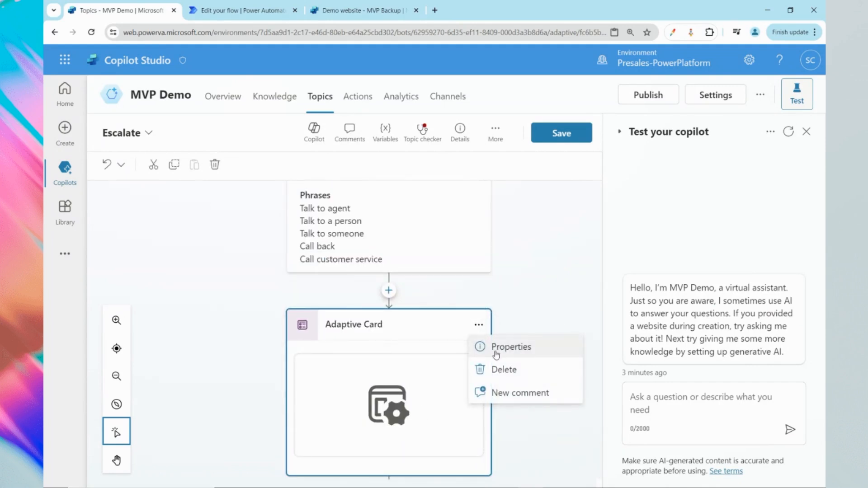
left_click(510, 346)
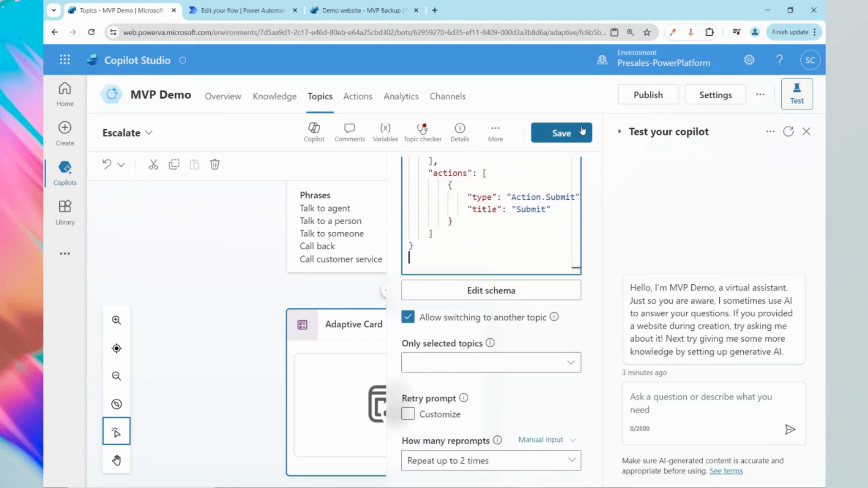
left_click(560, 133)
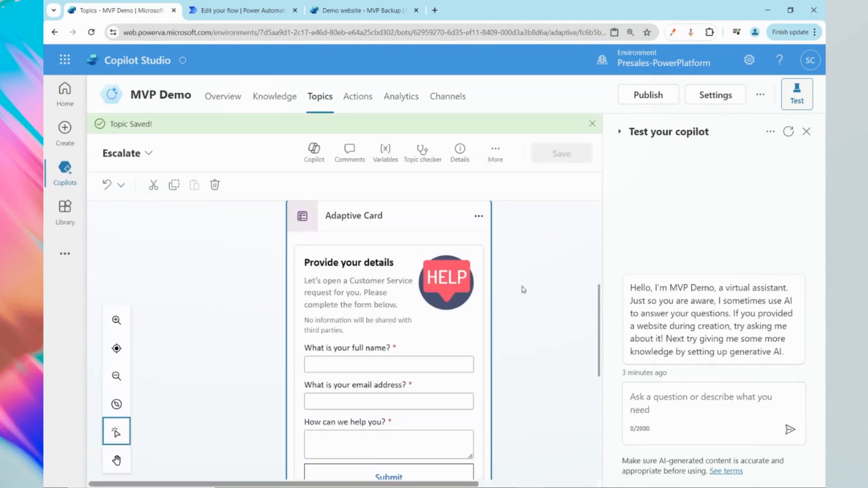
mouse_move(513, 326)
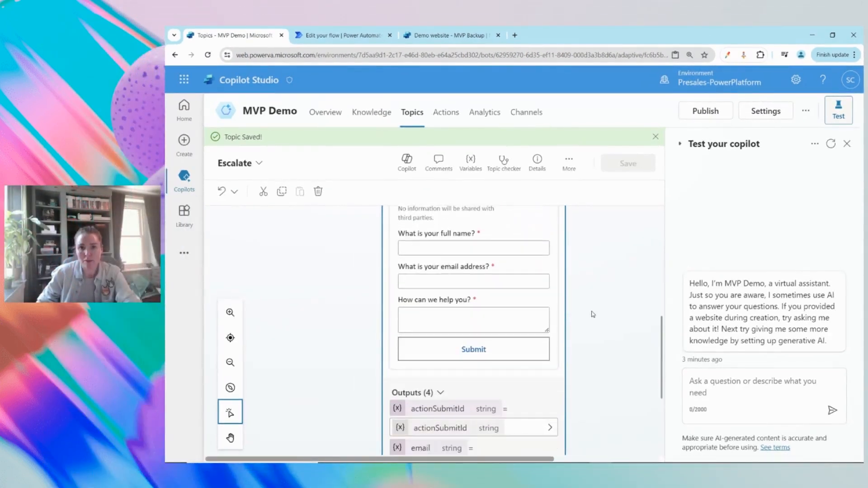
scroll("down", 3)
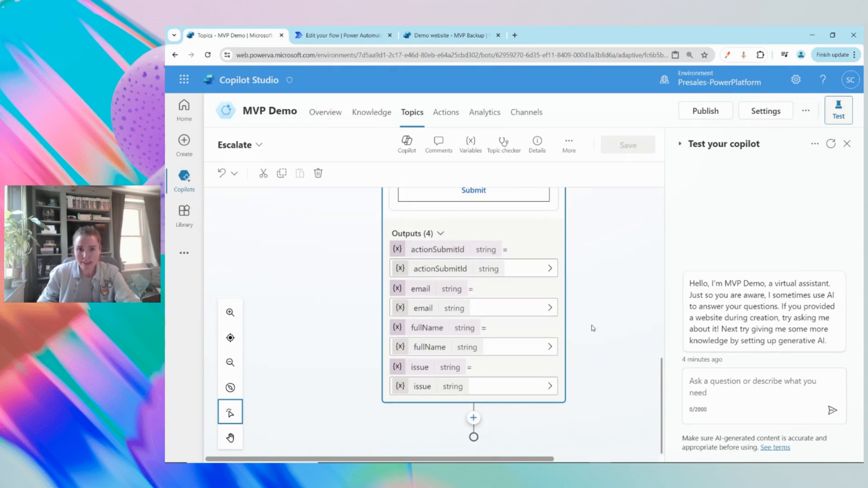
left_click(473, 417)
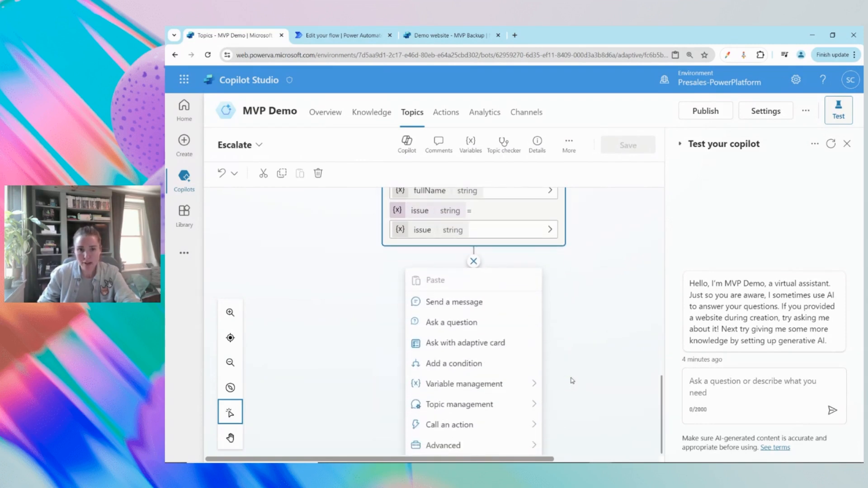
- Add a Send CS Email (BUILD) action after the Escalate card
left_click(448, 425)
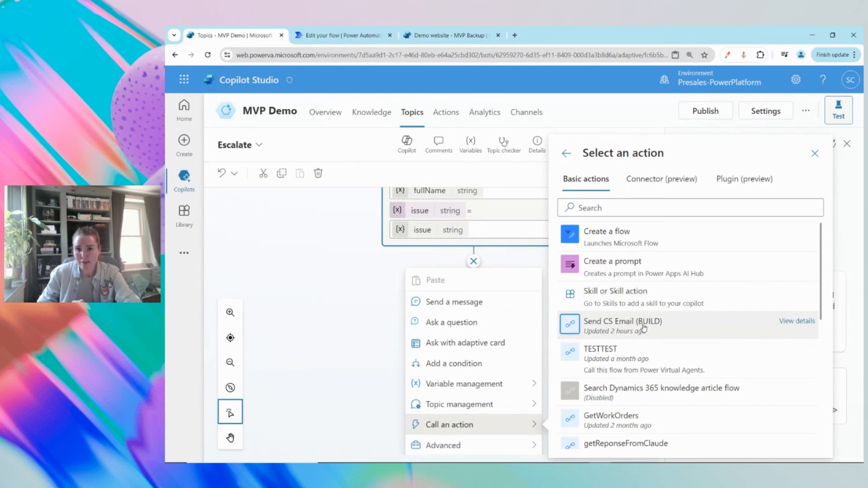
left_click(622, 325)
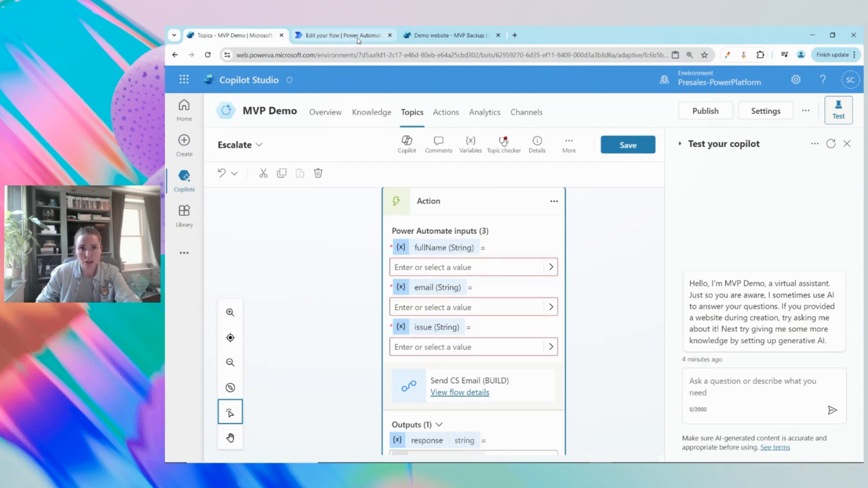
left_click(341, 35)
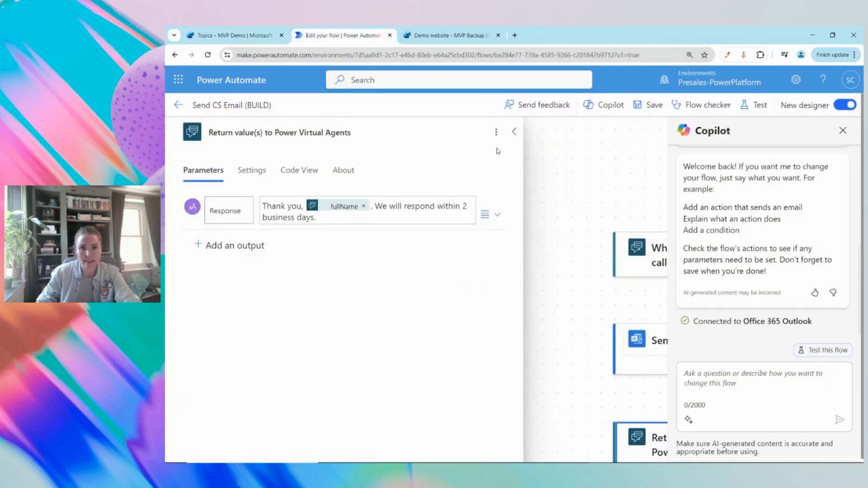
left_click(513, 131)
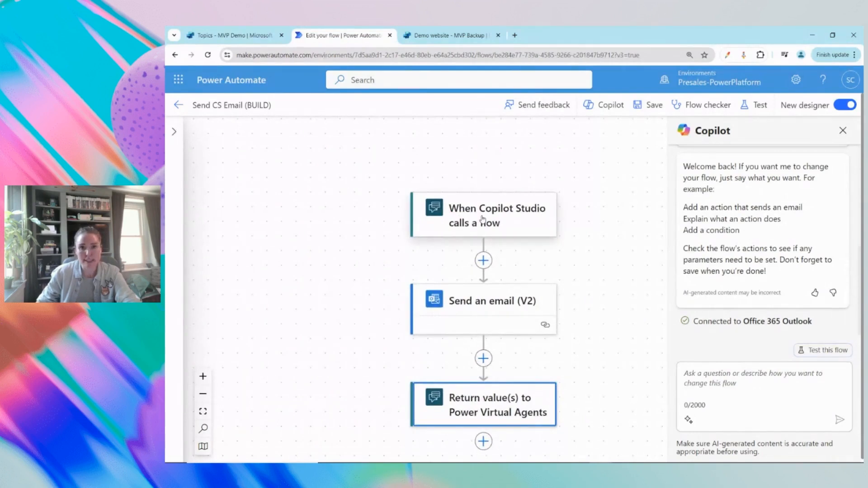
left_click(483, 215)
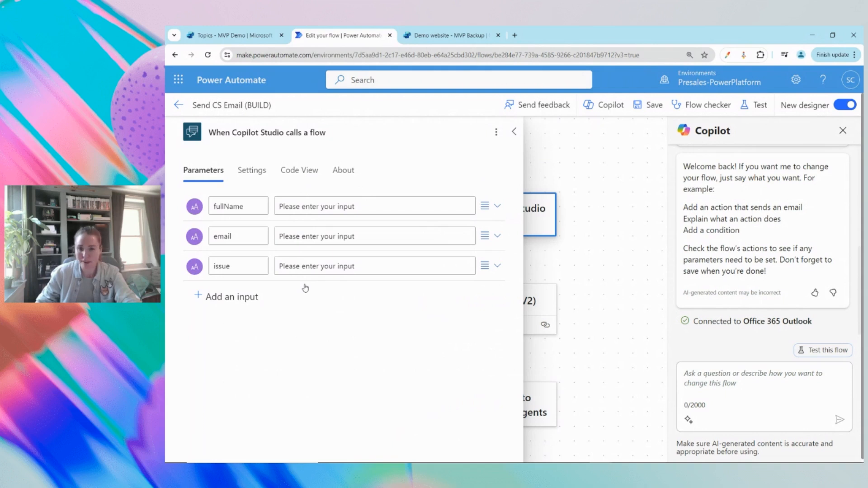
left_click(514, 132)
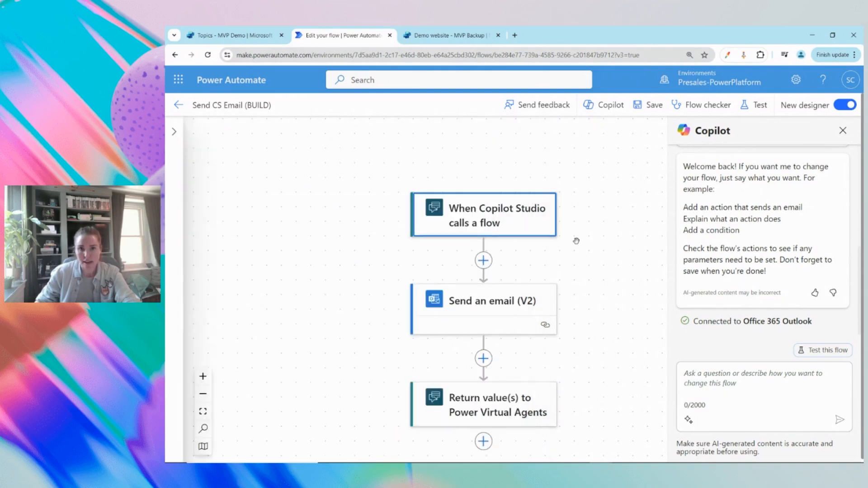
left_click(483, 301)
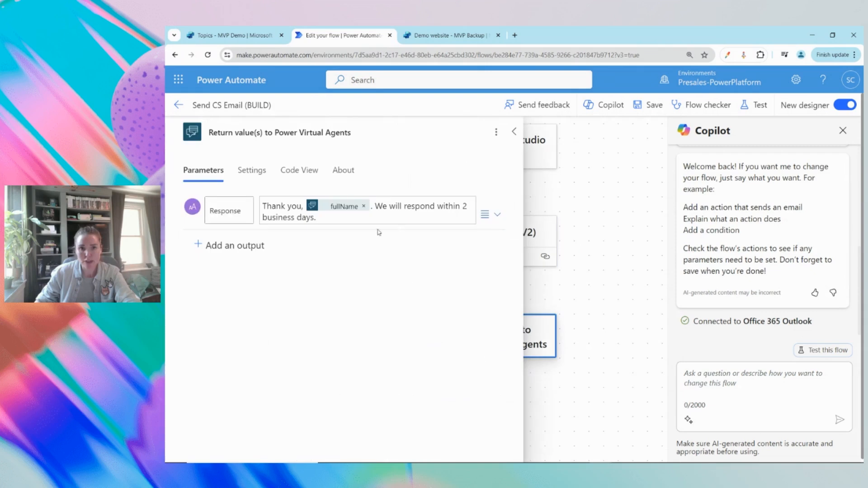
mouse_move(343, 245)
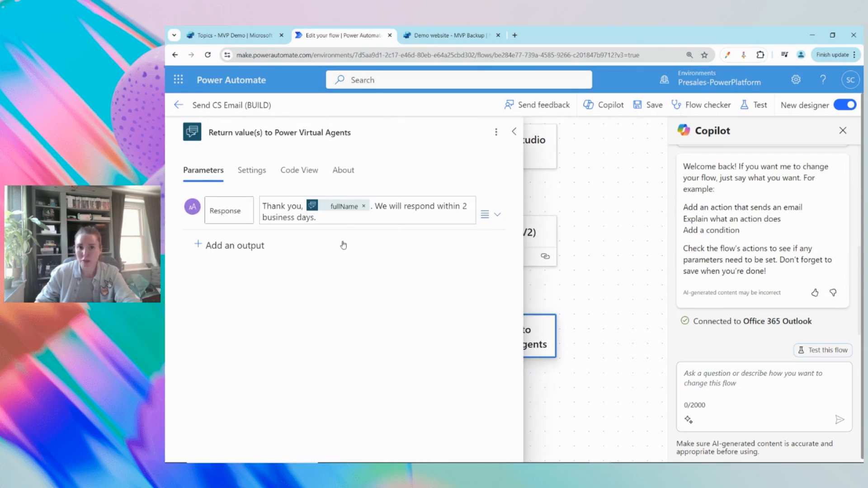
left_click(513, 131)
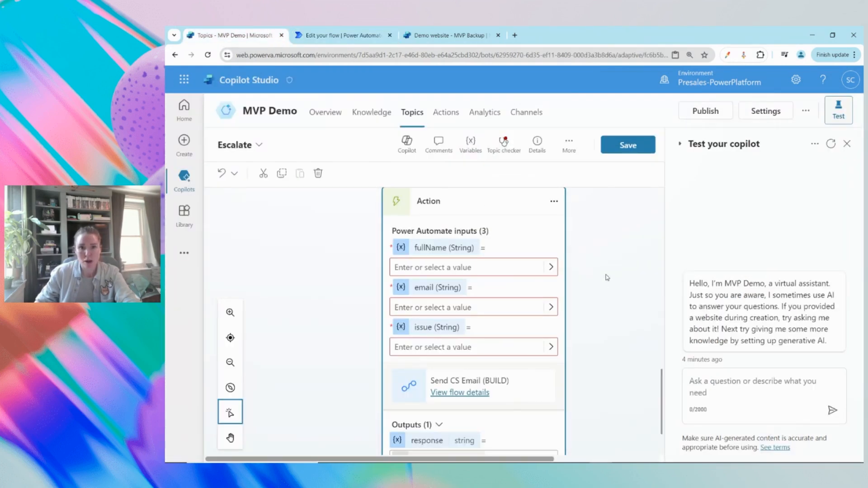
mouse_move(563, 275)
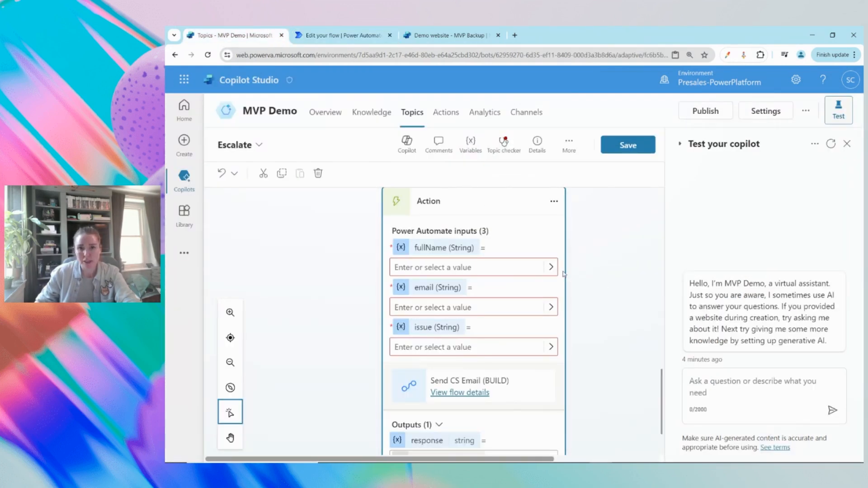
- Pass the fullName and email variables into the flow's matching inputs
left_click(550, 267)
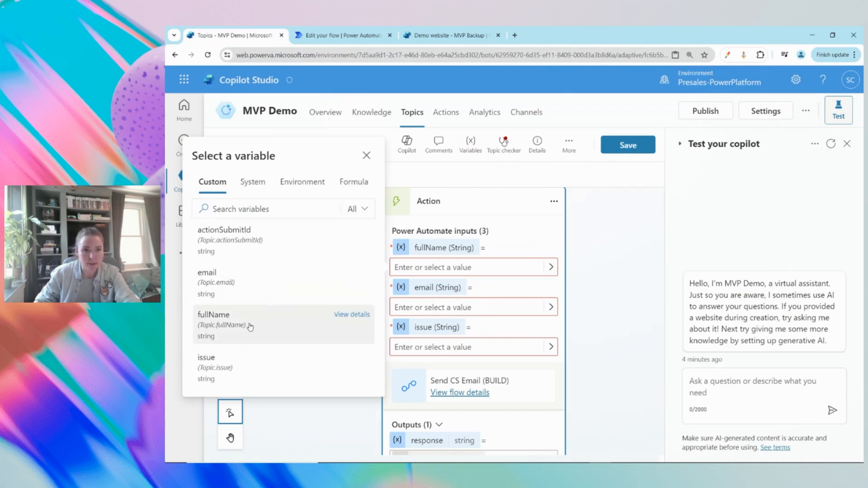
left_click(212, 315)
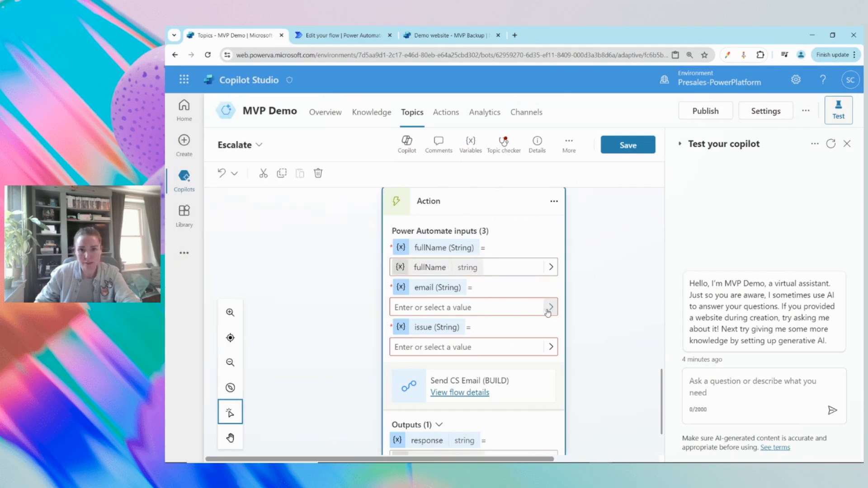
left_click(550, 307)
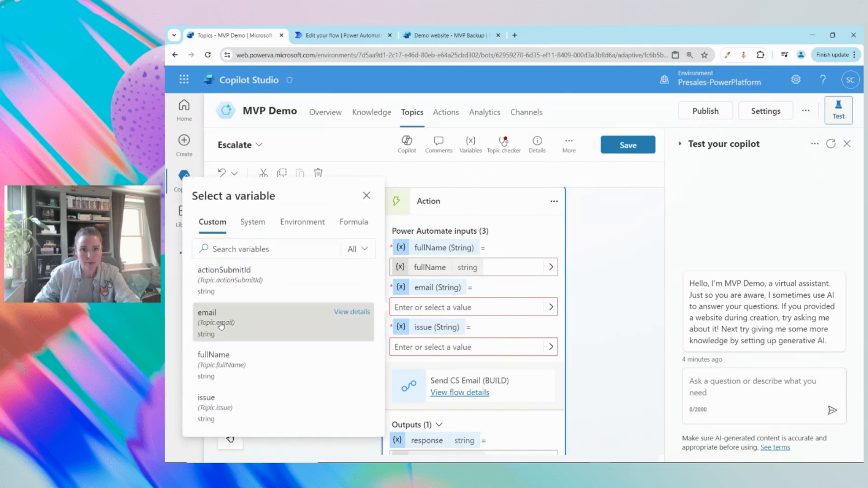
left_click(207, 313)
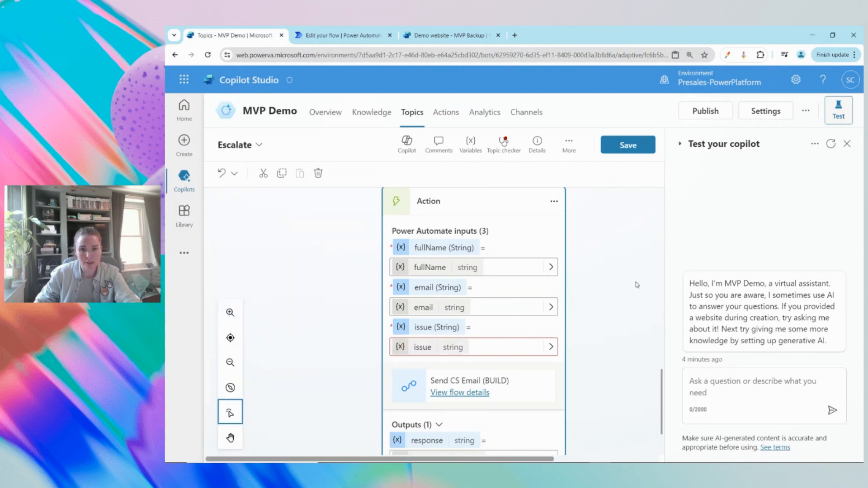
scroll("down", 3)
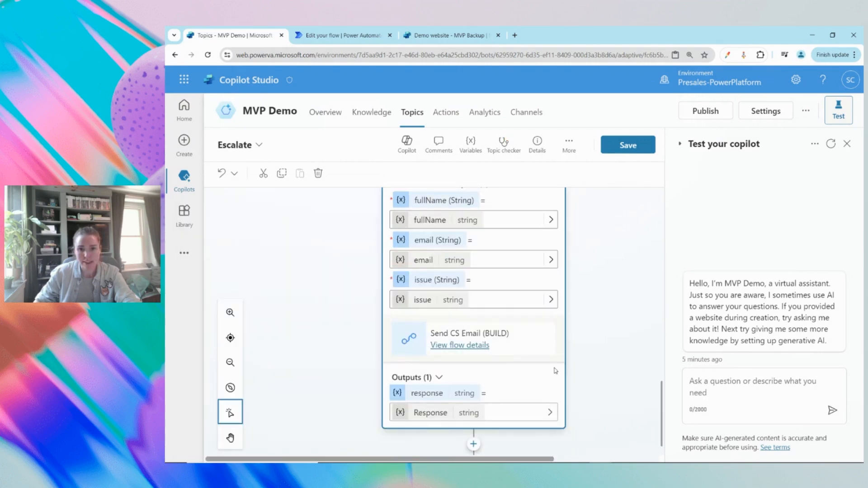
- Add a message step after the flow call that displays the Response variable
left_click(473, 444)
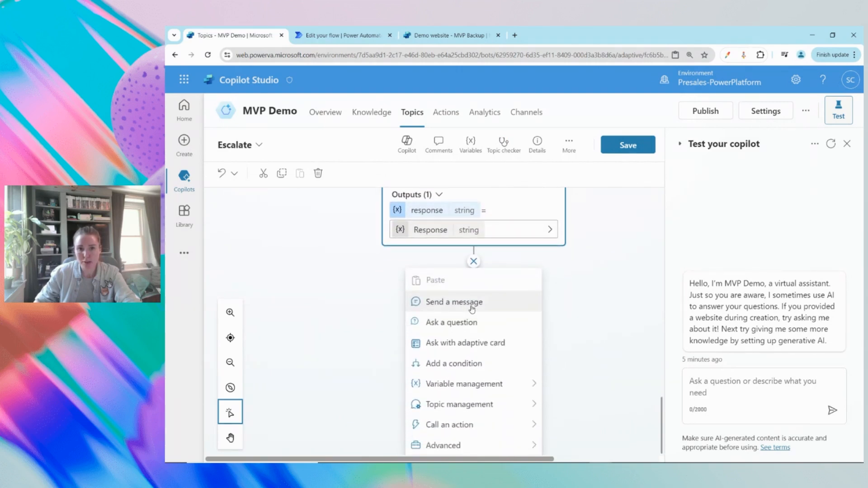
left_click(453, 301)
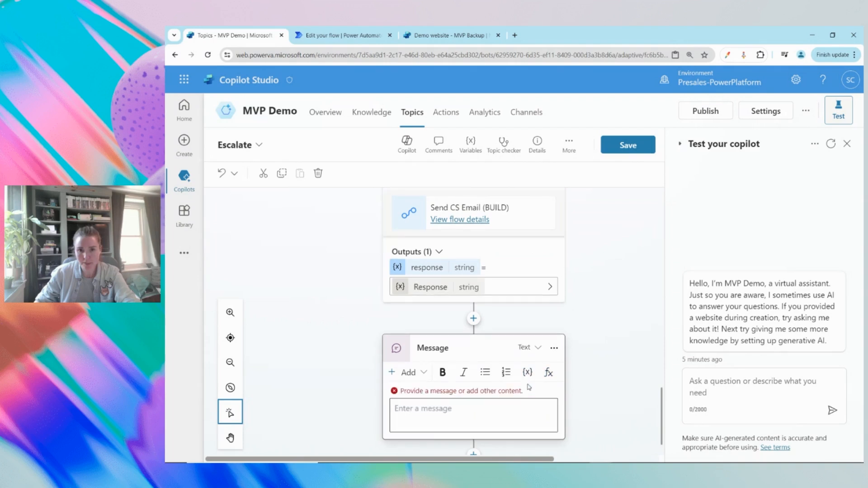
left_click(526, 372)
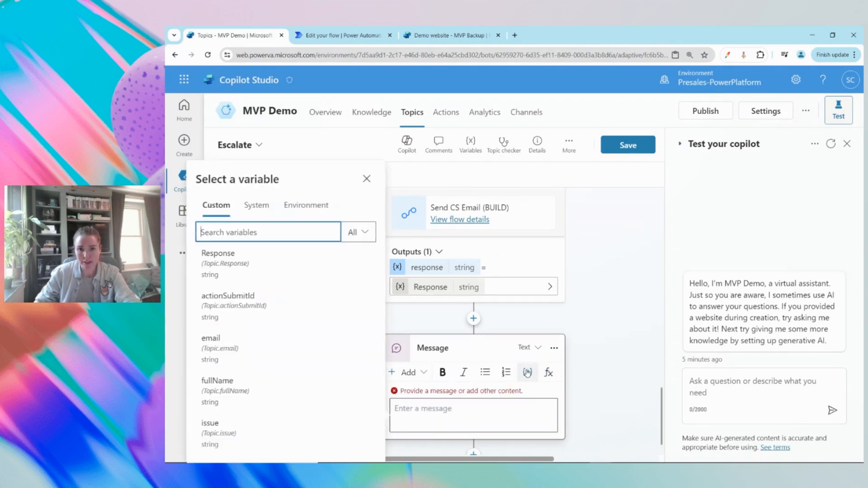
left_click(217, 252)
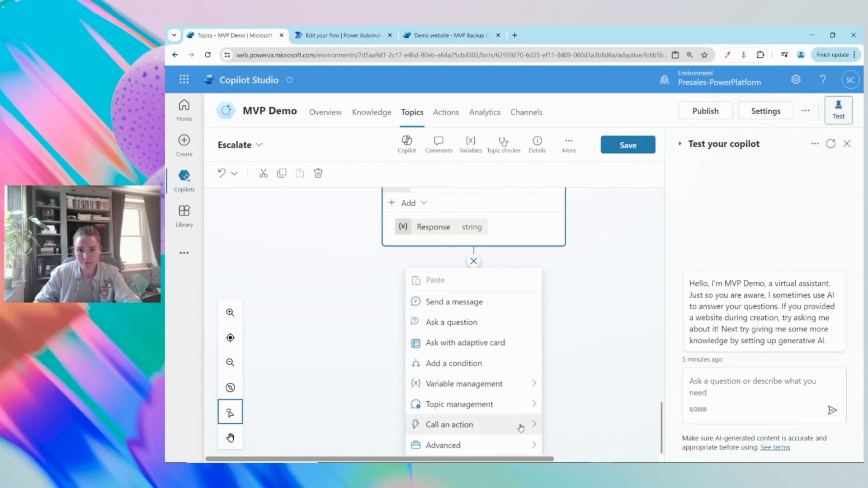
left_click(447, 424)
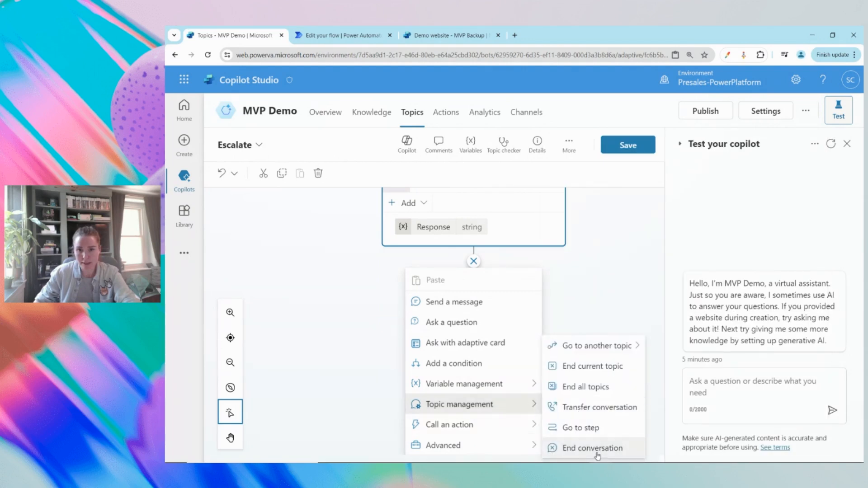
- Append an End conversation node after the Response message and save the Escalate topic
left_click(592, 448)
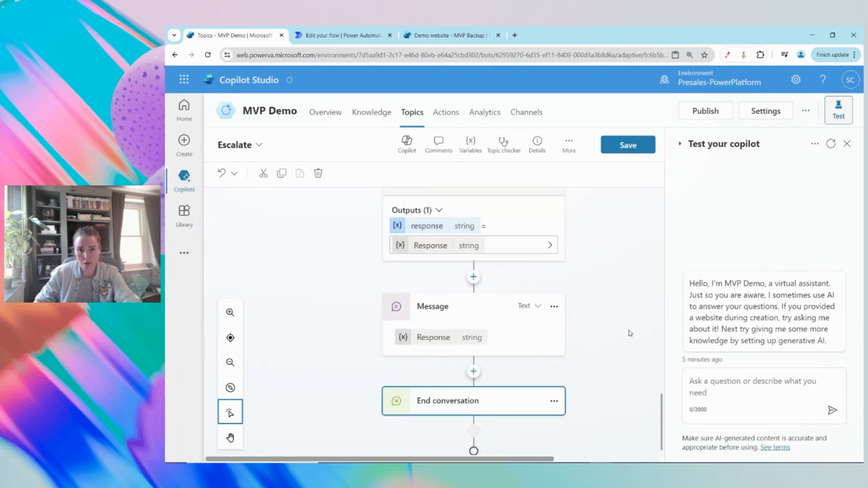
left_click(626, 145)
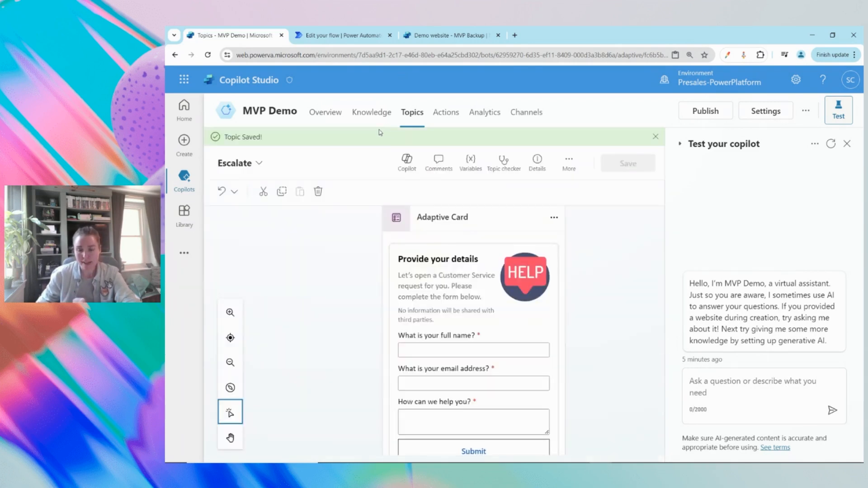
- Open the Conversation Start system topic from the topics list
left_click(411, 112)
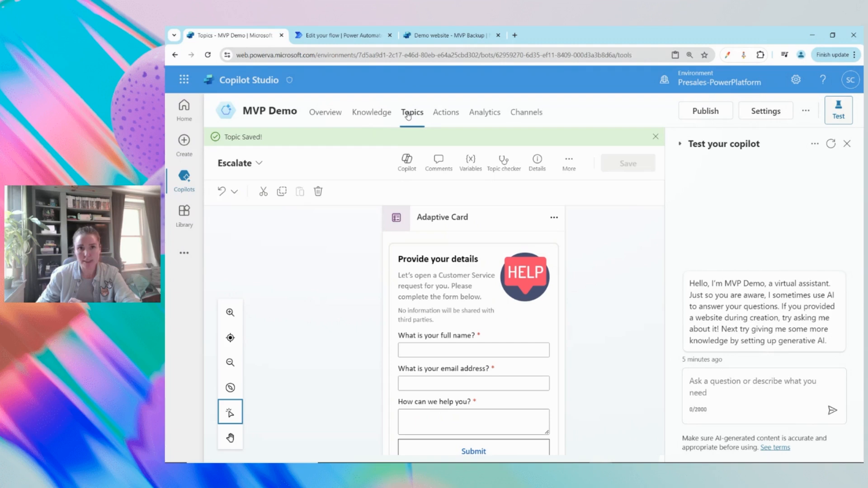
left_click(411, 111)
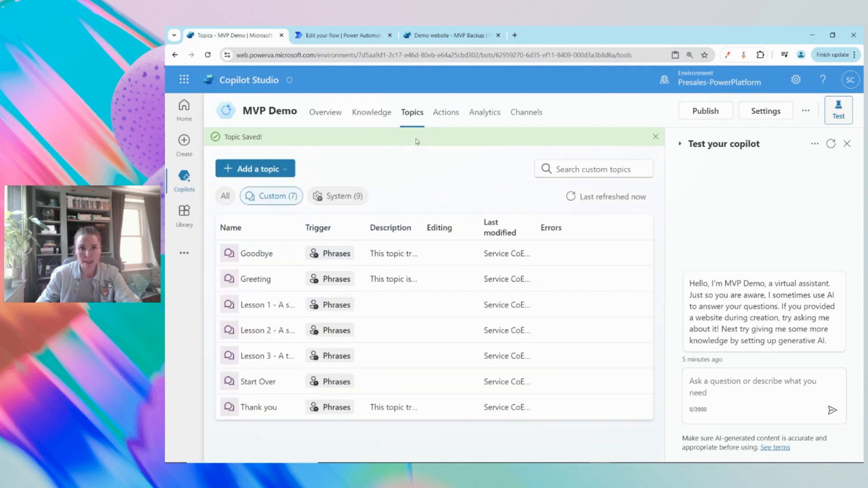
left_click(338, 195)
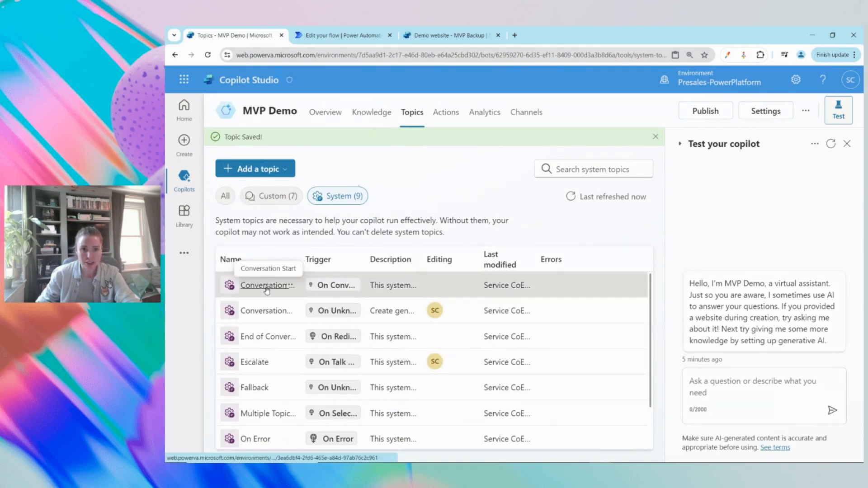
left_click(265, 285)
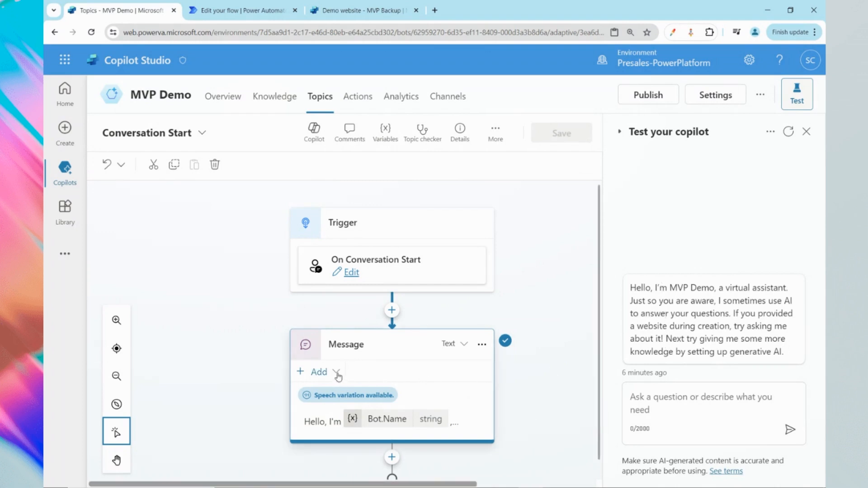
- Add the message 'Hello! I'm the Xbox Support AI Chatbot...' to the greeting and save
left_click(337, 371)
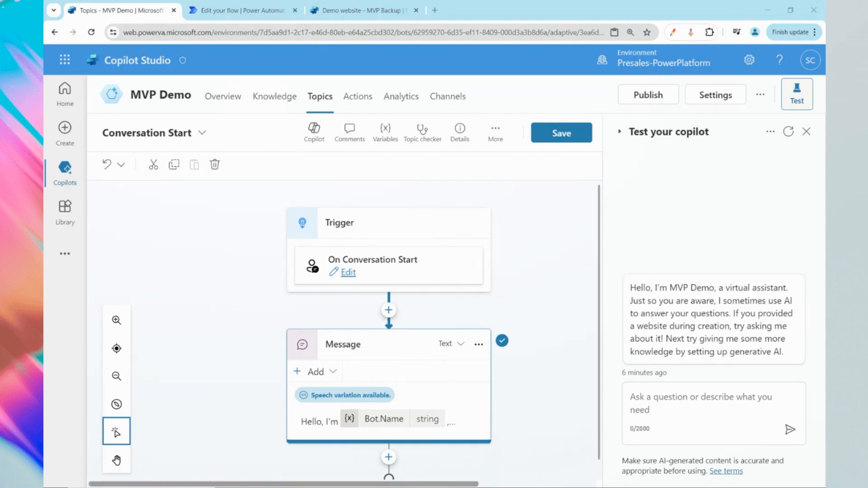
left_click(315, 371)
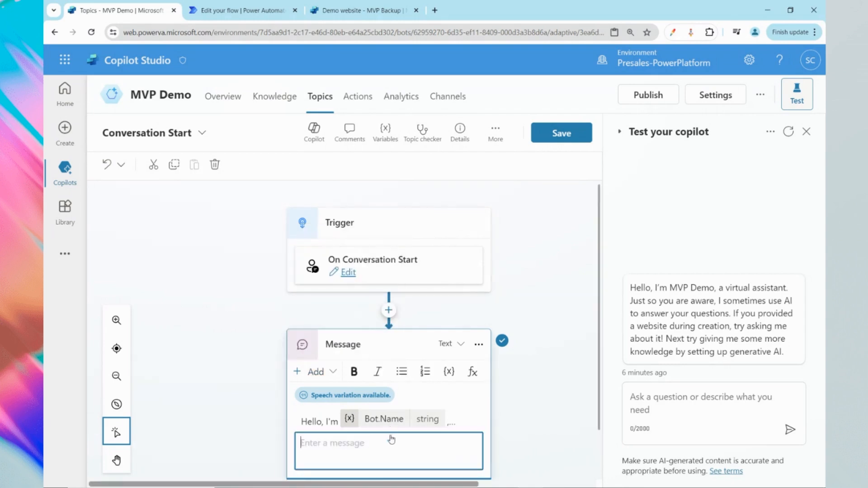
type("Hello! I'm the Xbox Support AI Chatbot - you can ask me questions about your xbox and I will do my best to help!")
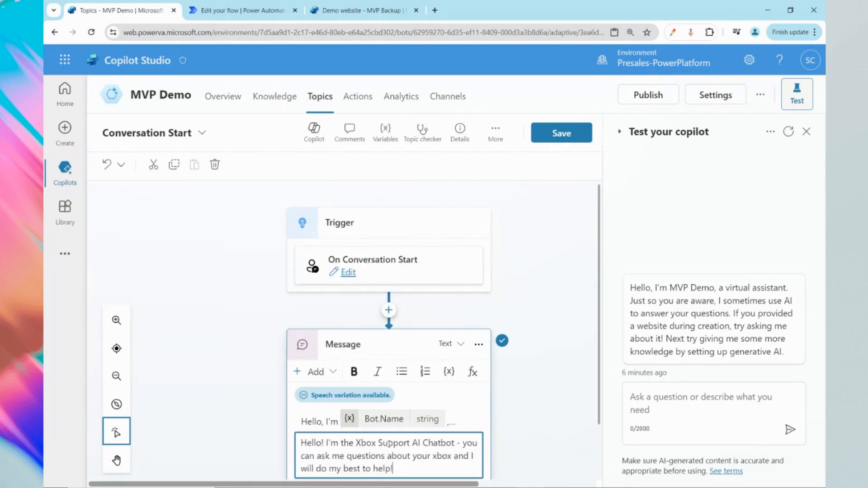
left_click(560, 133)
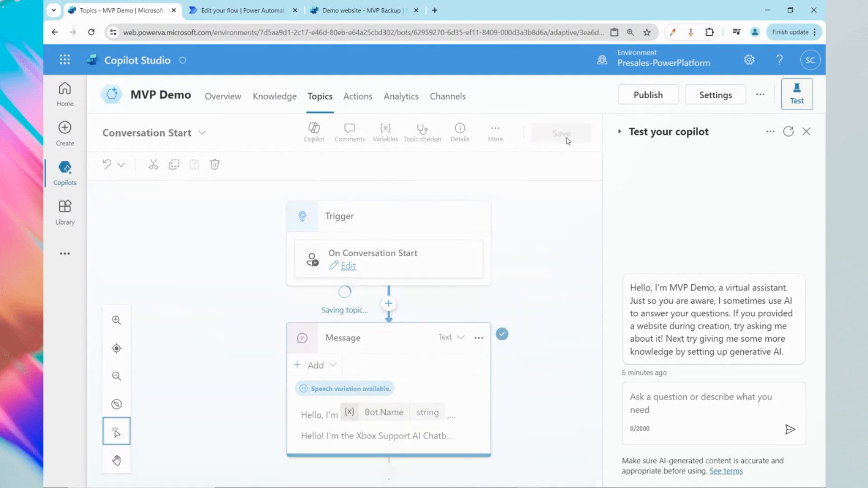
left_click(560, 133)
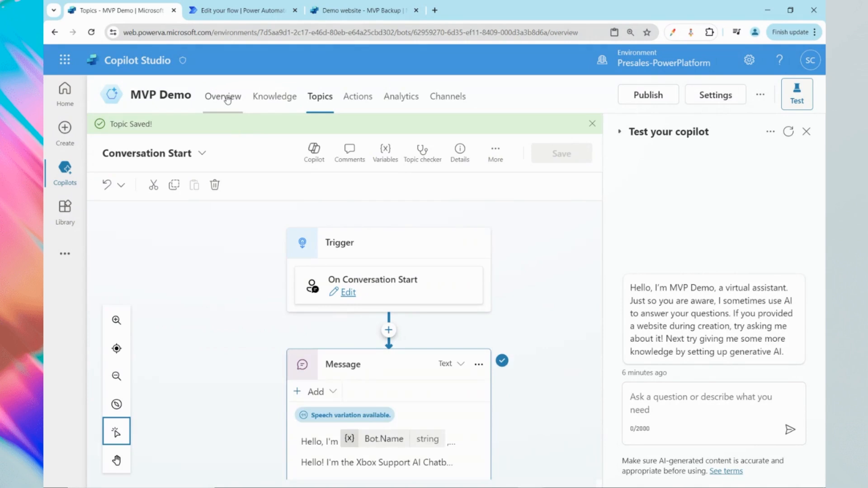
- Set the copilot icon to Controller_Icon.png in the Overview details and save
left_click(222, 95)
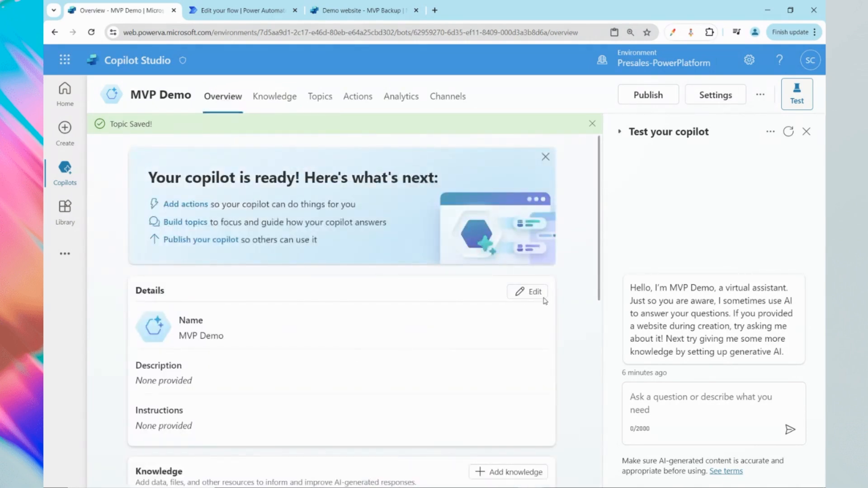
left_click(526, 292)
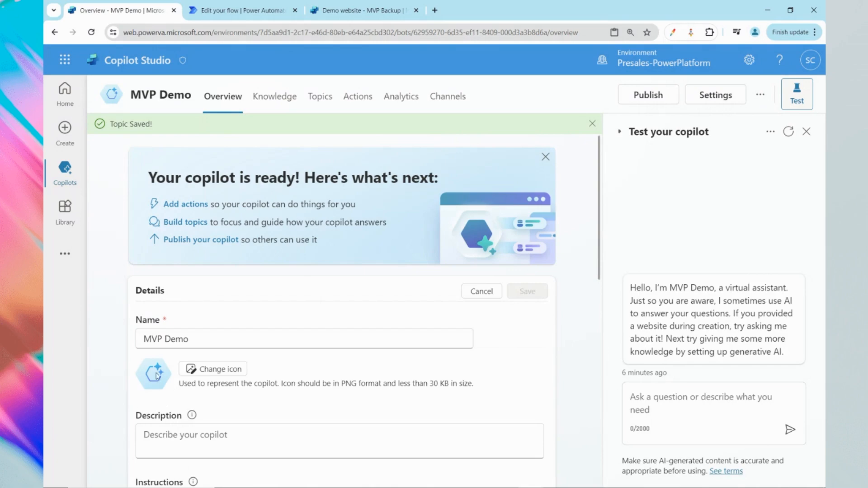
left_click(217, 369)
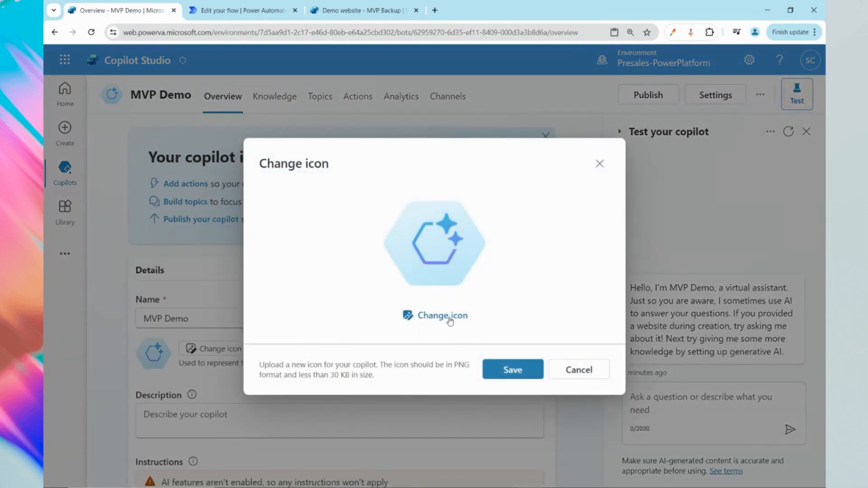
left_click(442, 315)
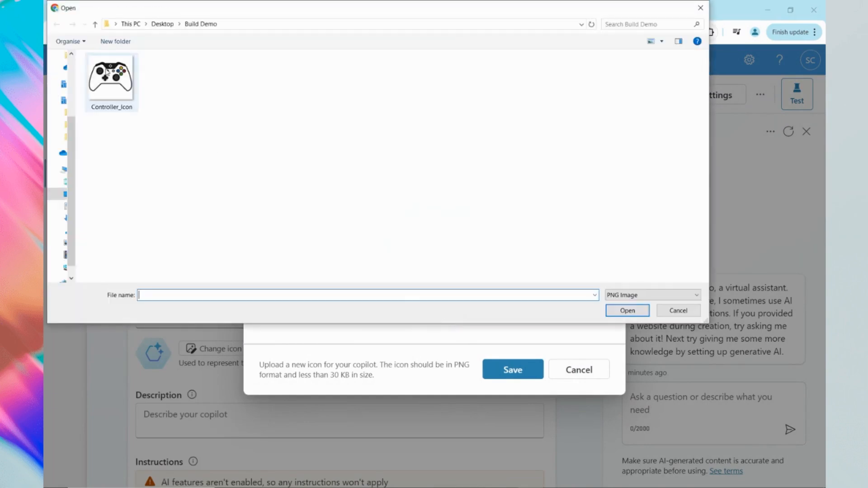
left_click(677, 310)
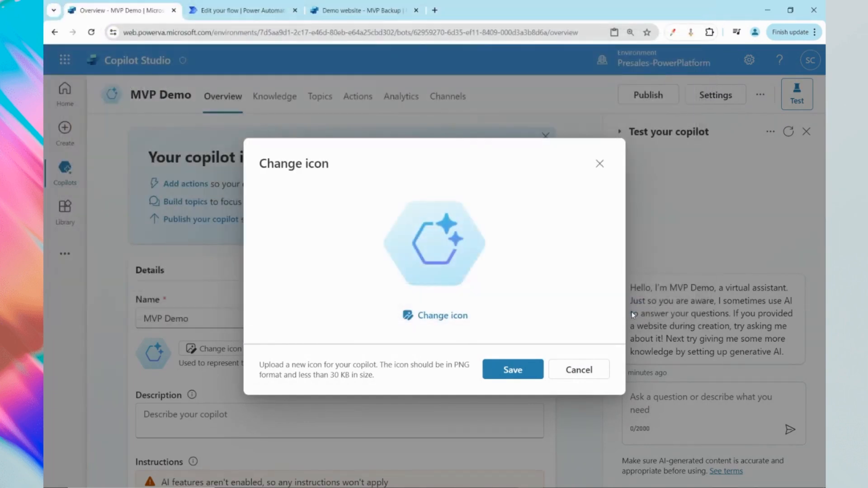
left_click(511, 369)
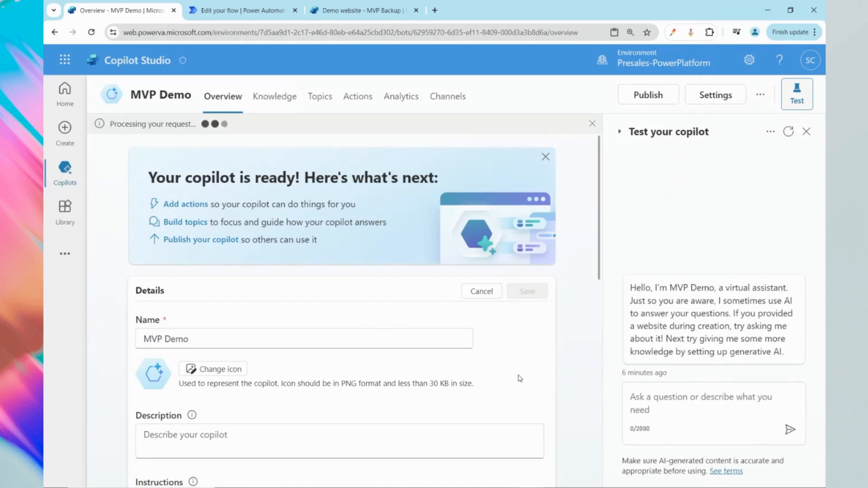
left_click(526, 290)
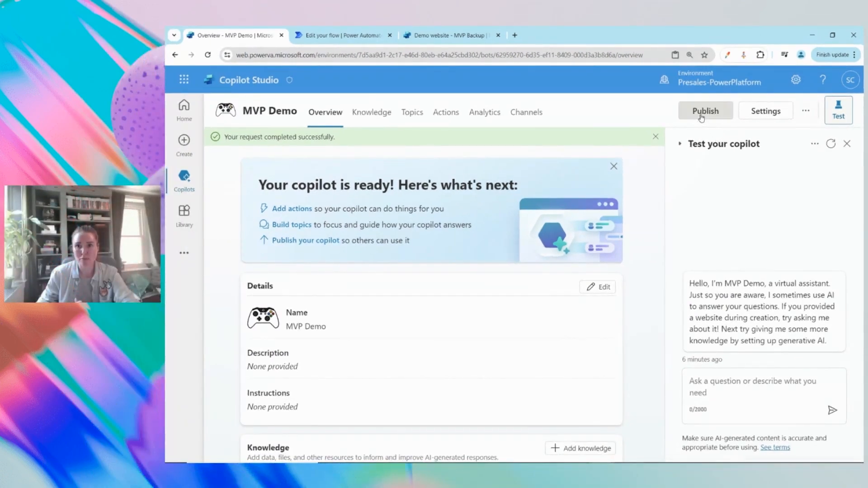
- Publish MVP Demo, dismiss the publishing dialog, and view the Channels page
left_click(704, 111)
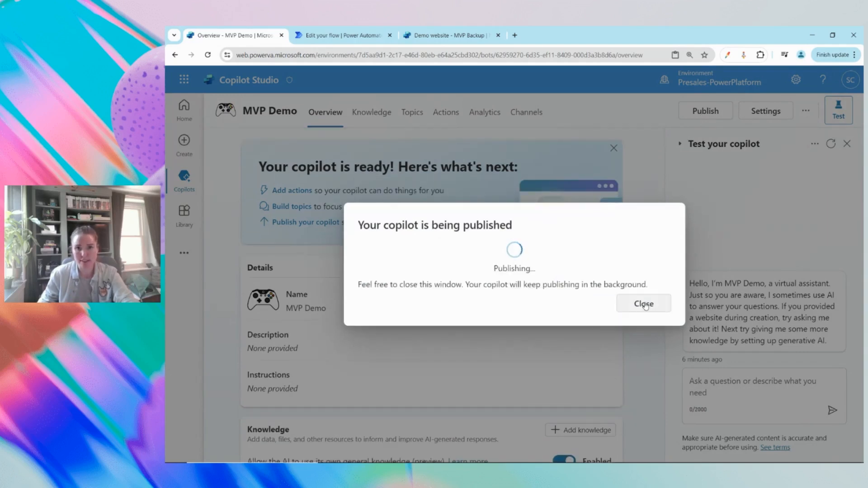
left_click(643, 303)
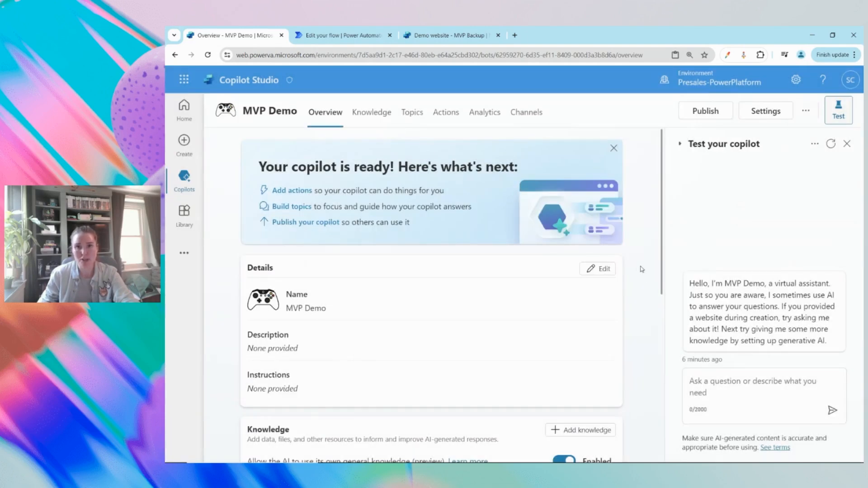
mouse_move(526, 112)
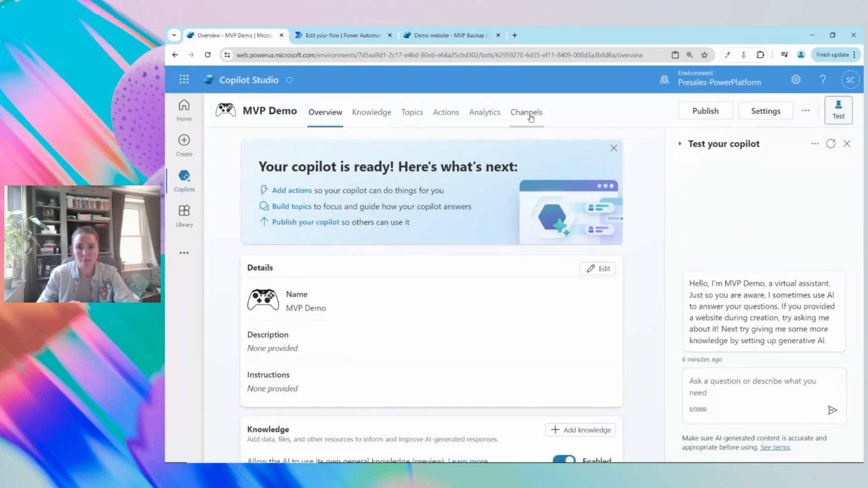
left_click(525, 112)
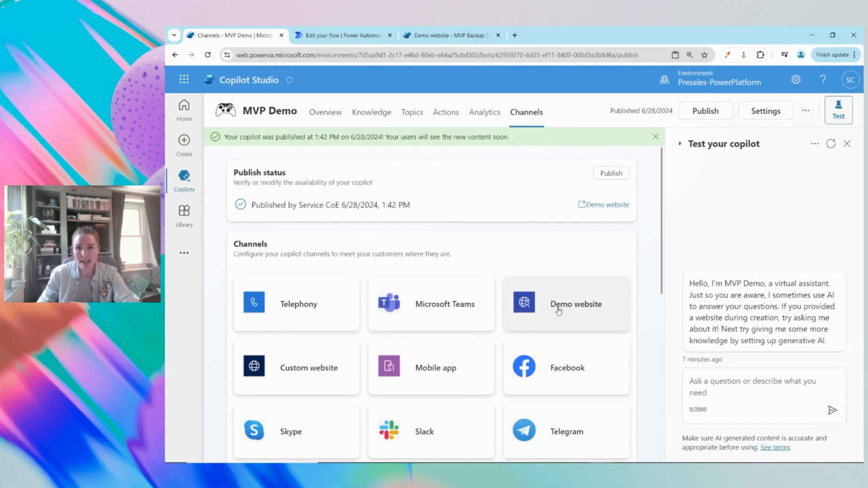
- Set the Demo website's Xbox and deathclaw conversation starters, save, and copy the share link
left_click(575, 303)
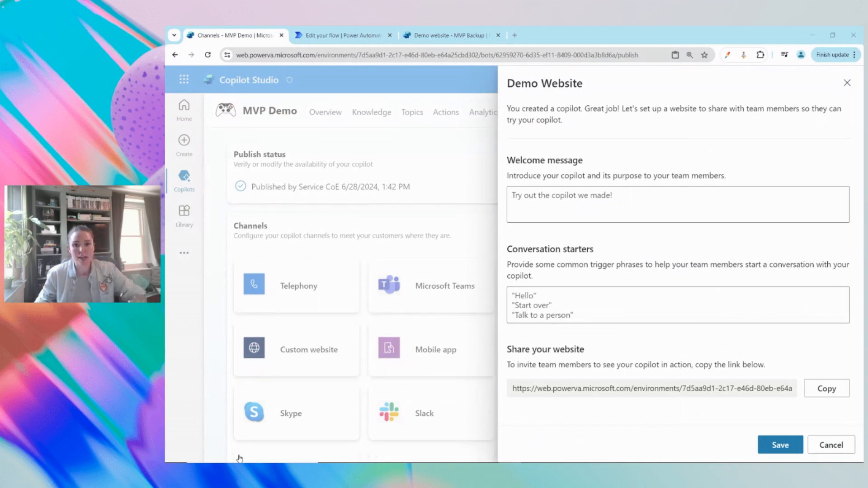
left_click(603, 312)
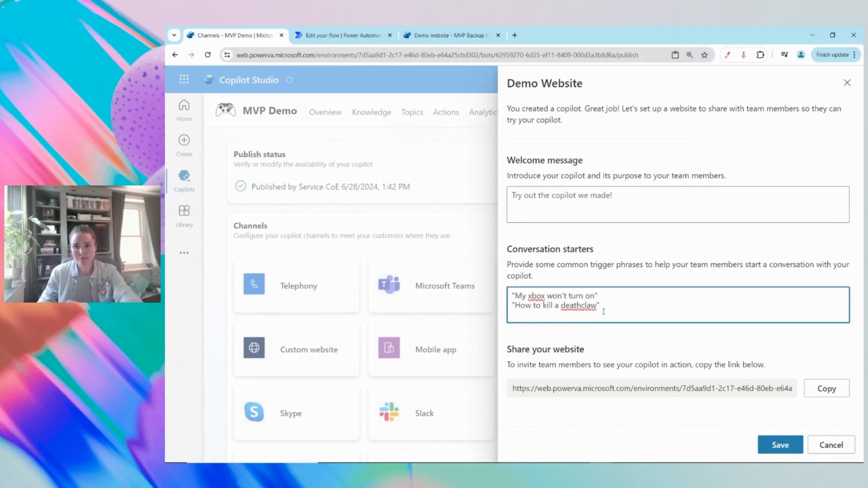
left_click(779, 444)
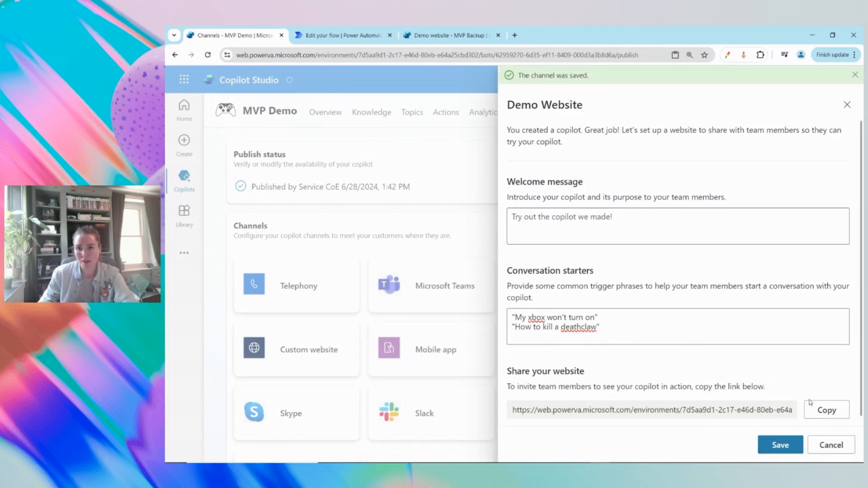
left_click(826, 409)
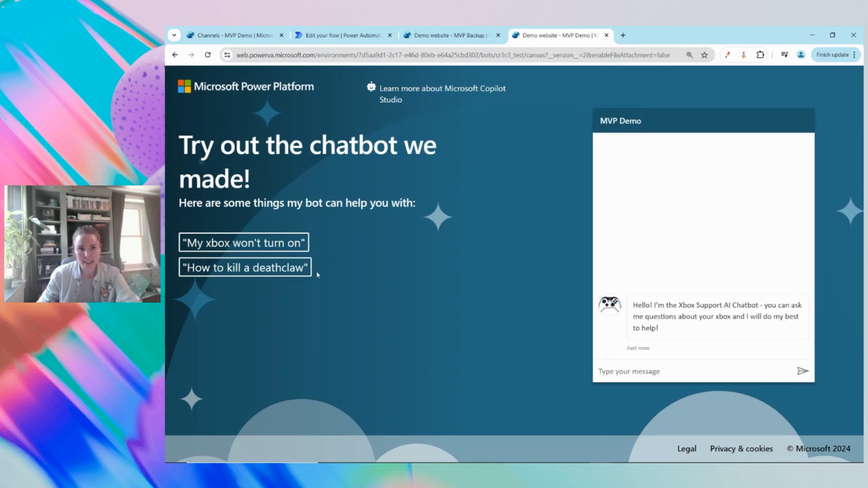
mouse_move(234, 244)
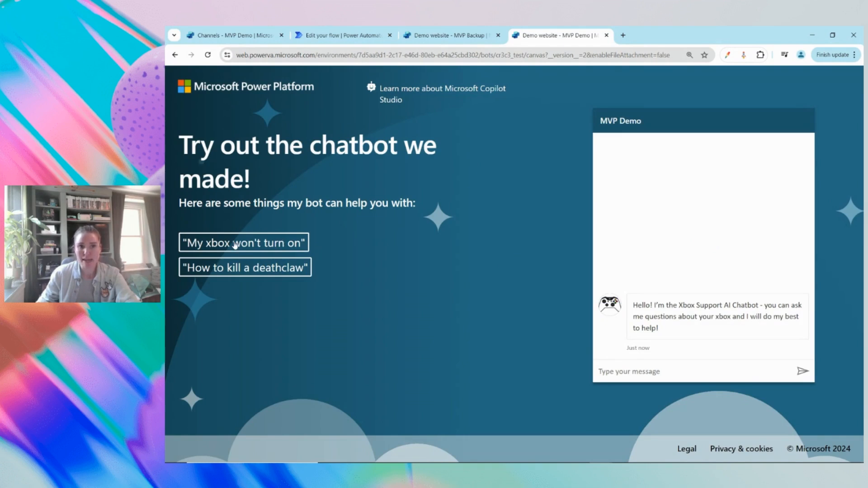
- Ask the demo bot 'My xbox won't turn on' and 'How to kill a deathclaw'
left_click(243, 243)
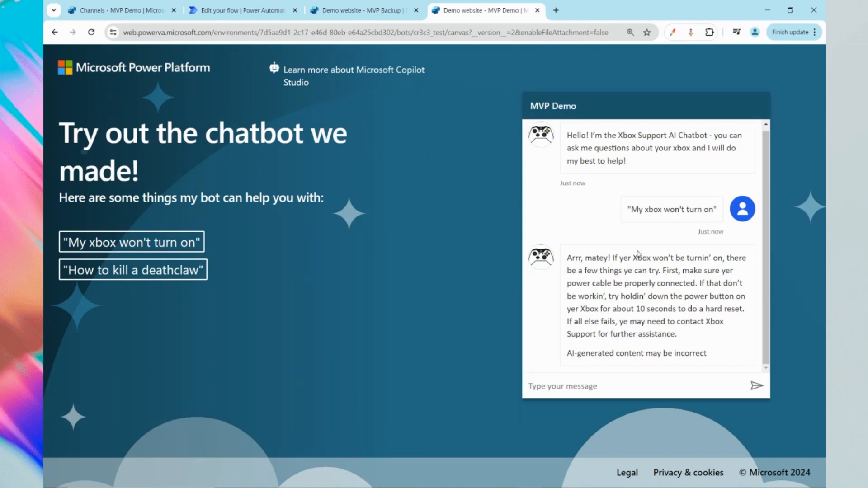
mouse_move(671, 308)
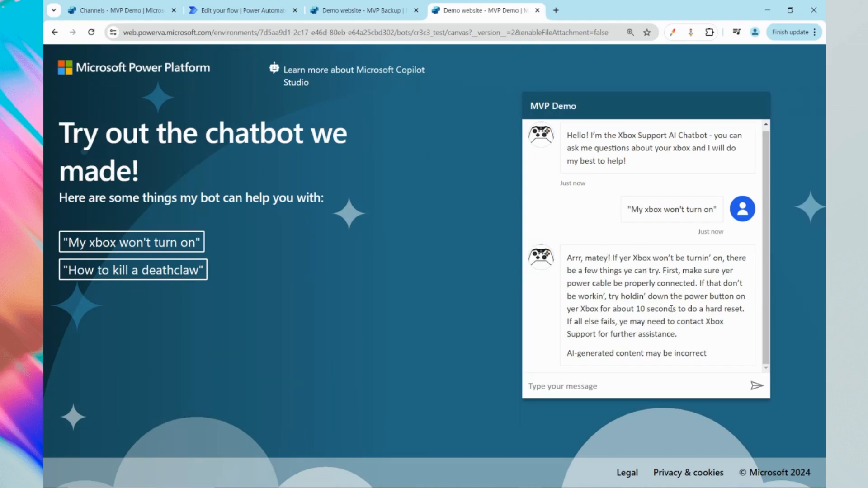
mouse_move(677, 336)
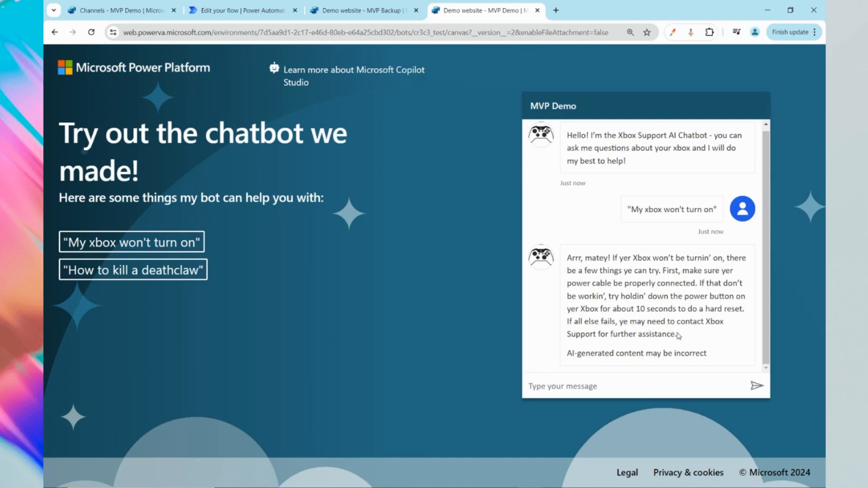
mouse_move(133, 271)
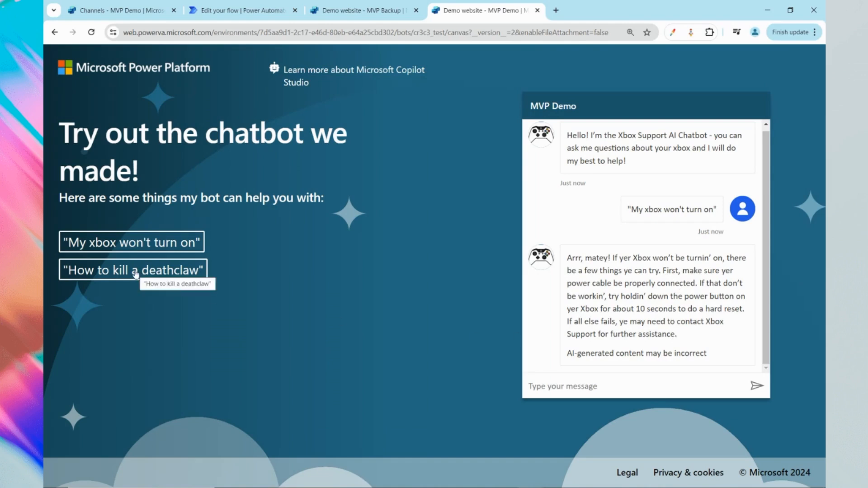
left_click(133, 269)
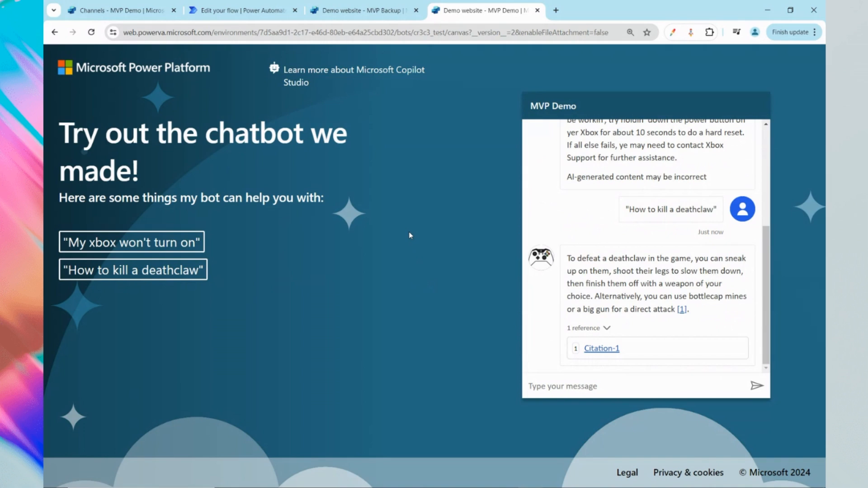
mouse_move(607, 351)
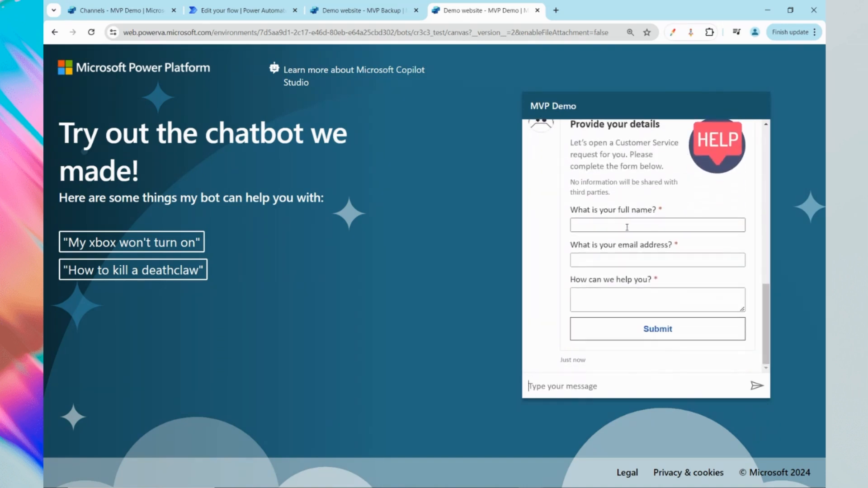
- Enter a name, email and 'Issue' description in the details form and submit it
type("em")
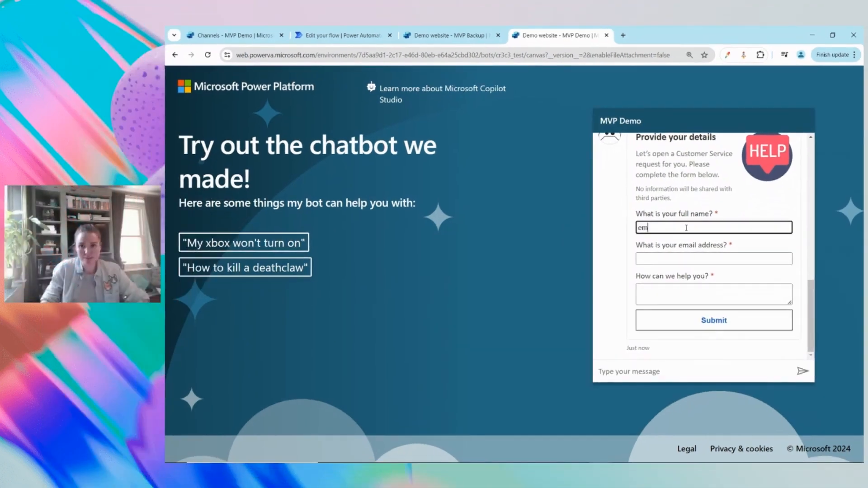
type("Test@Test.com")
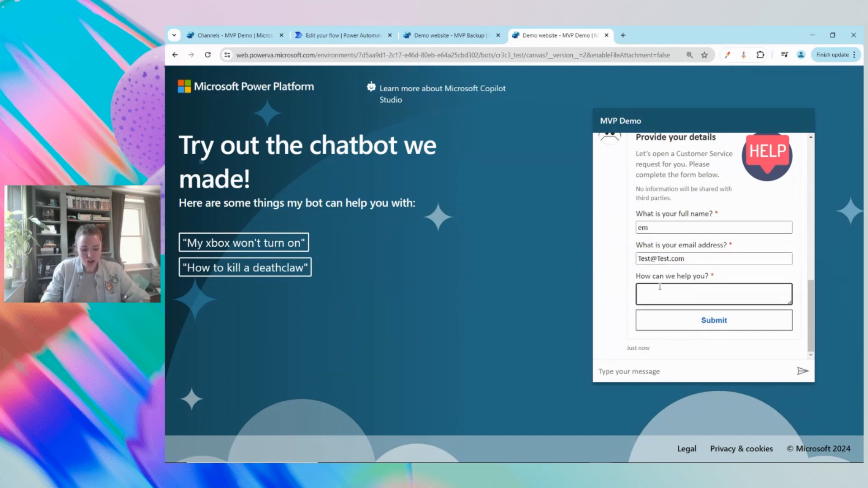
type("Issue")
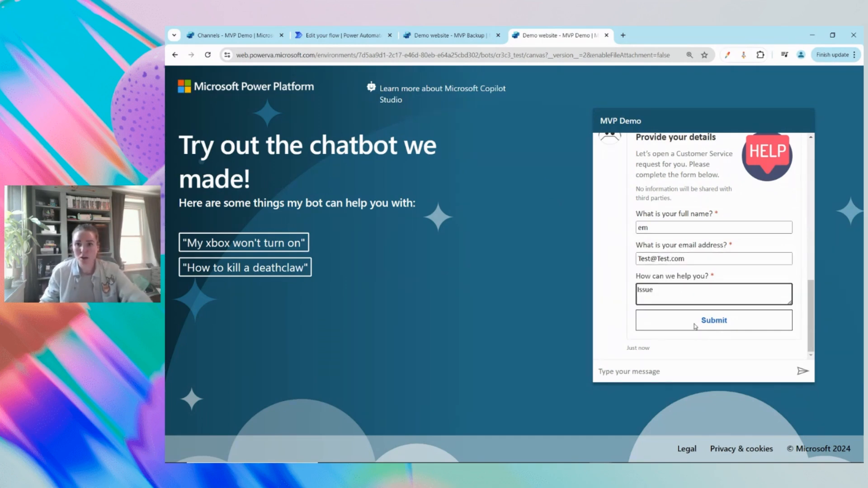
left_click(712, 320)
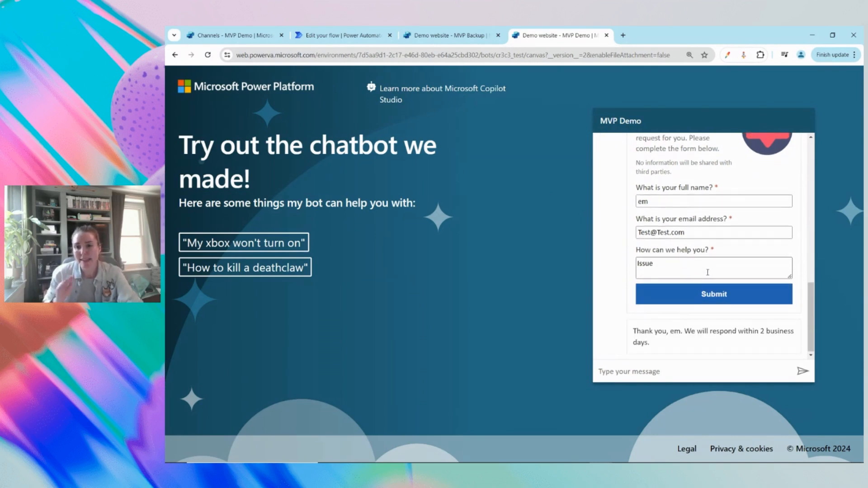